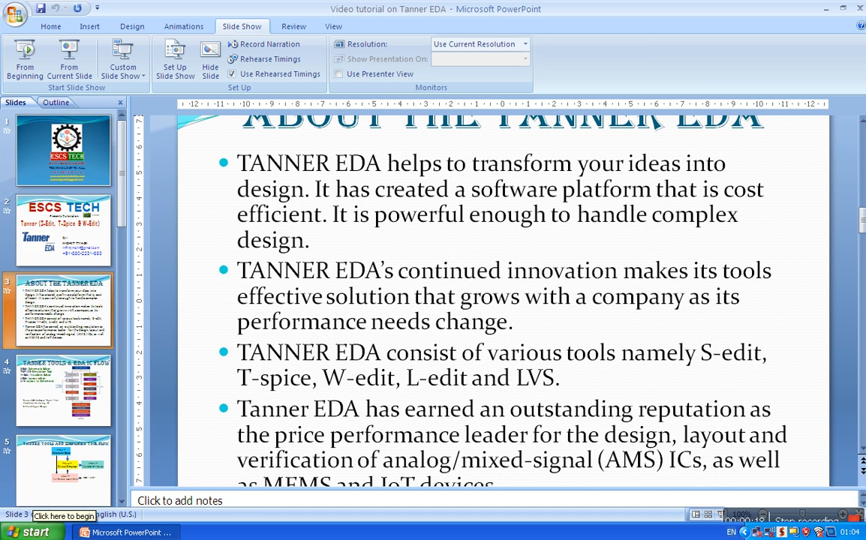
Launch S-Edit 13.0 from the Start menu
left_click(30, 531)
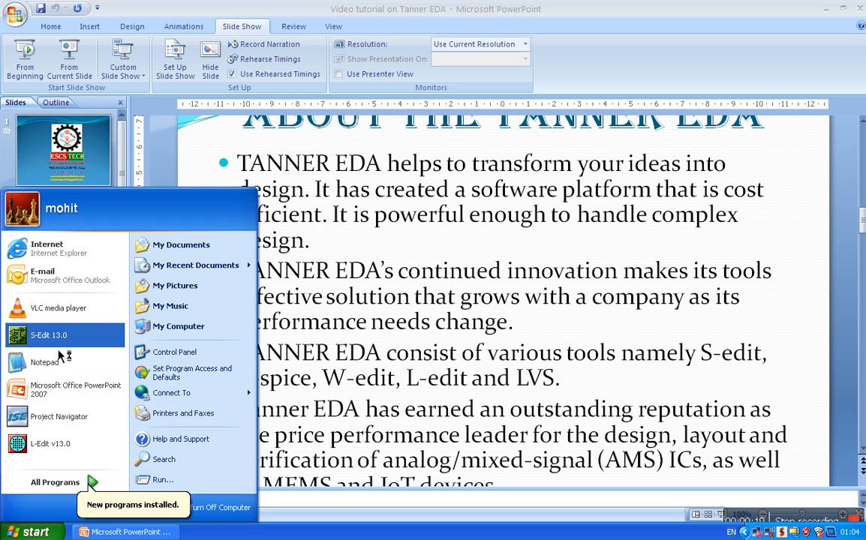
left_click(48, 336)
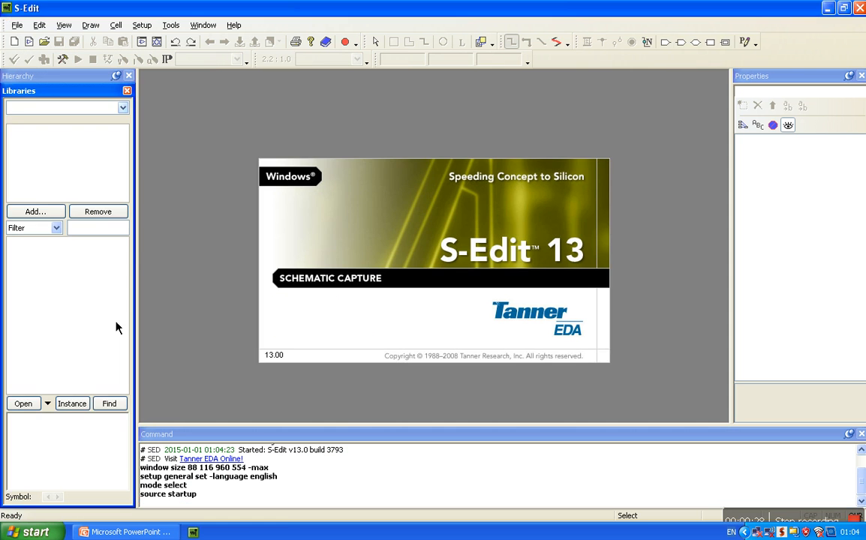
Create a new design named nmosvi via File > New > New Design
left_click(17, 24)
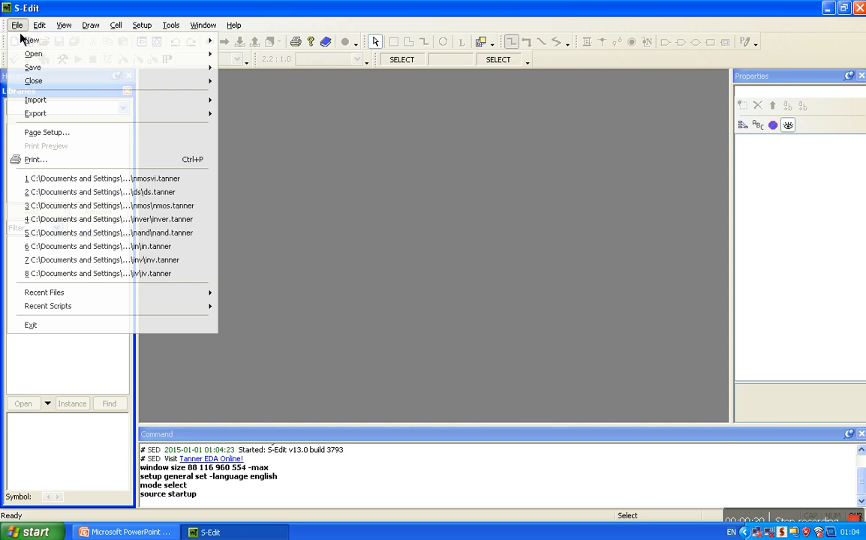
mouse_move(31, 39)
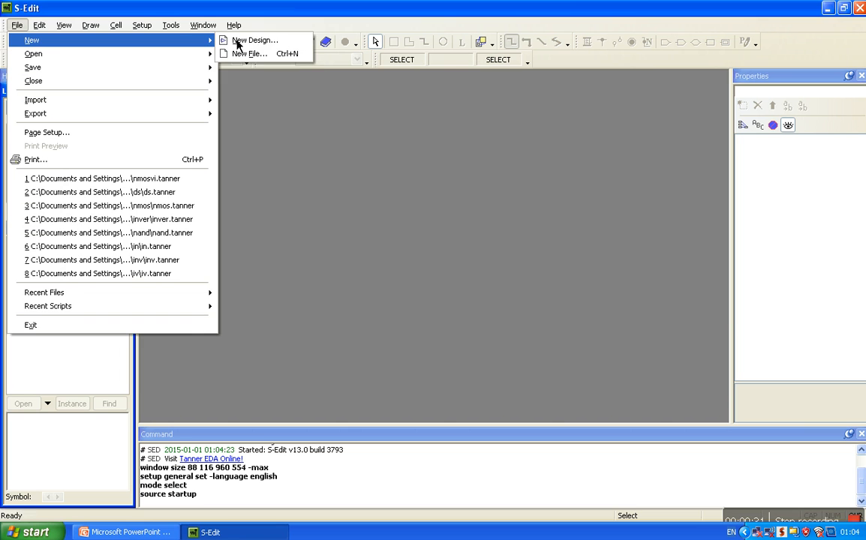
left_click(255, 39)
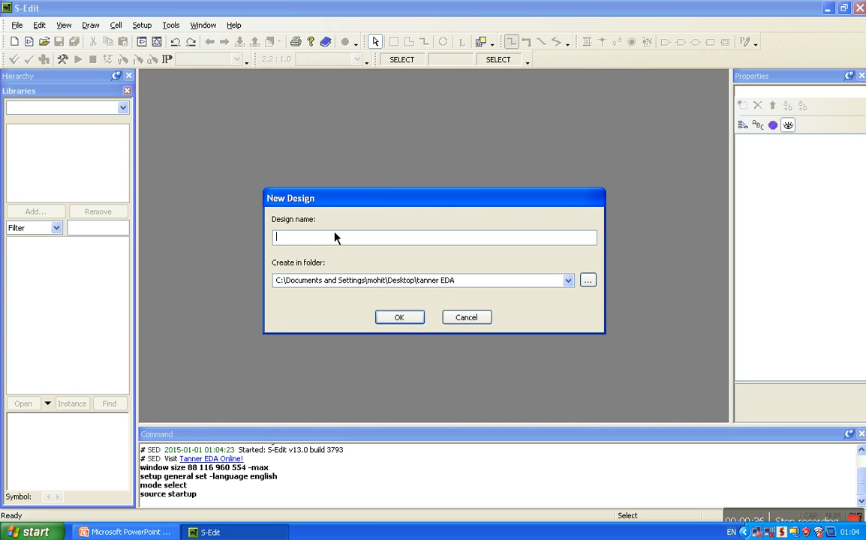
type("nmosvi")
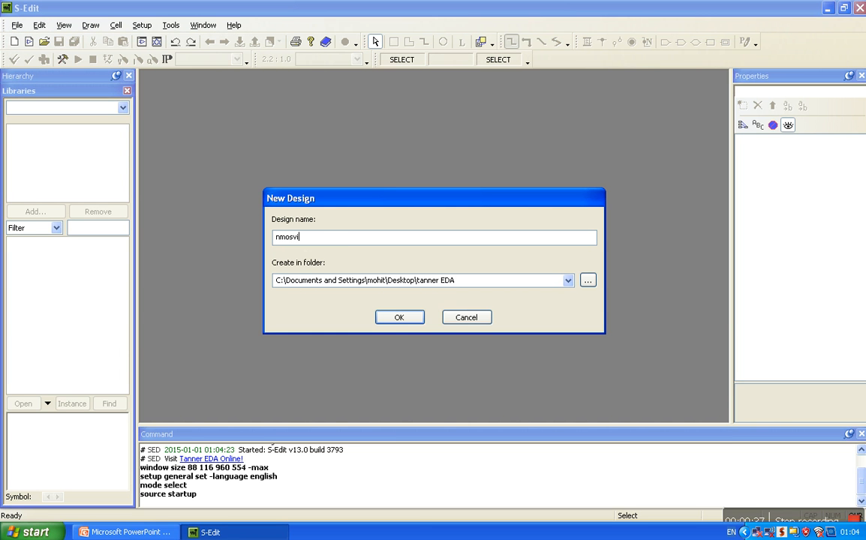
left_click(399, 317)
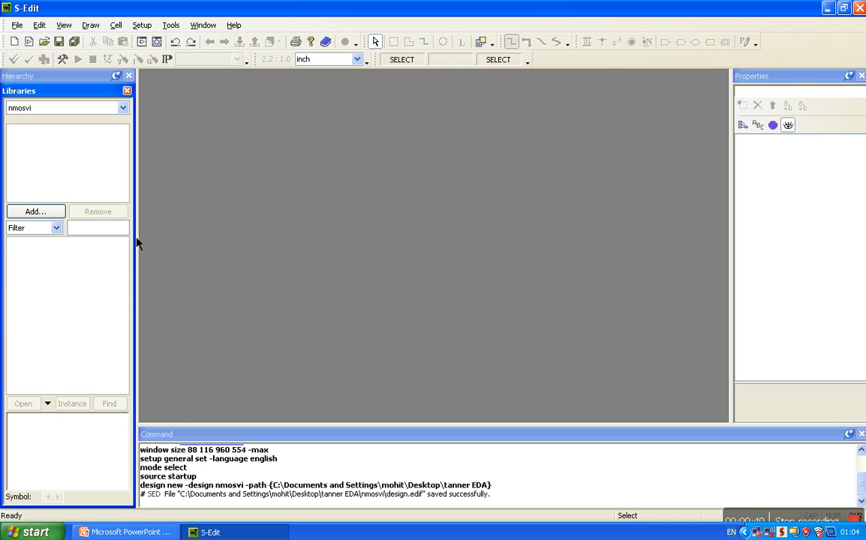
Add the All.tanner library from My Documents\Tanner EDA\Tanner Tools v13.0\Libraries\All
left_click(36, 210)
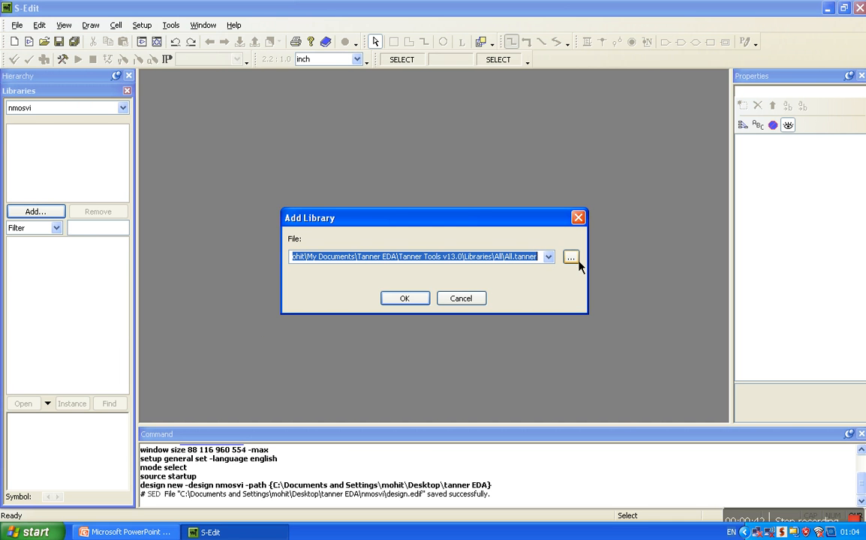
left_click(570, 256)
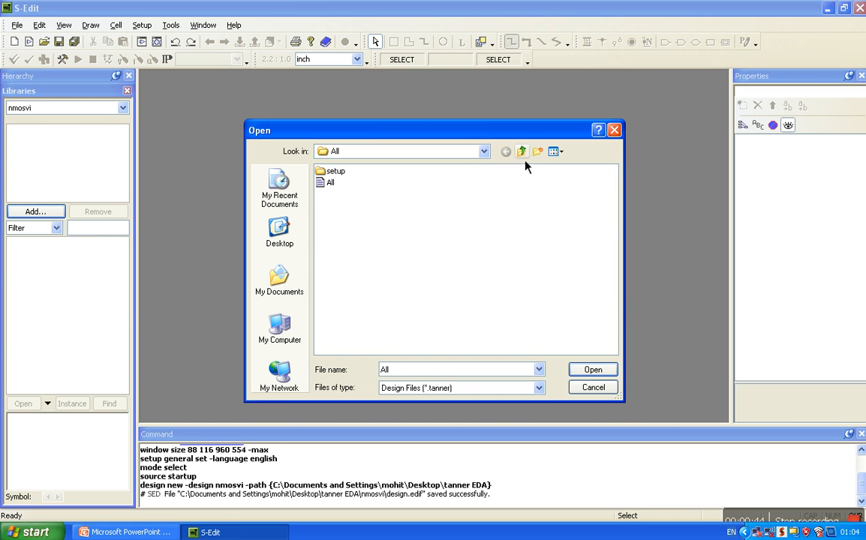
left_click(279, 284)
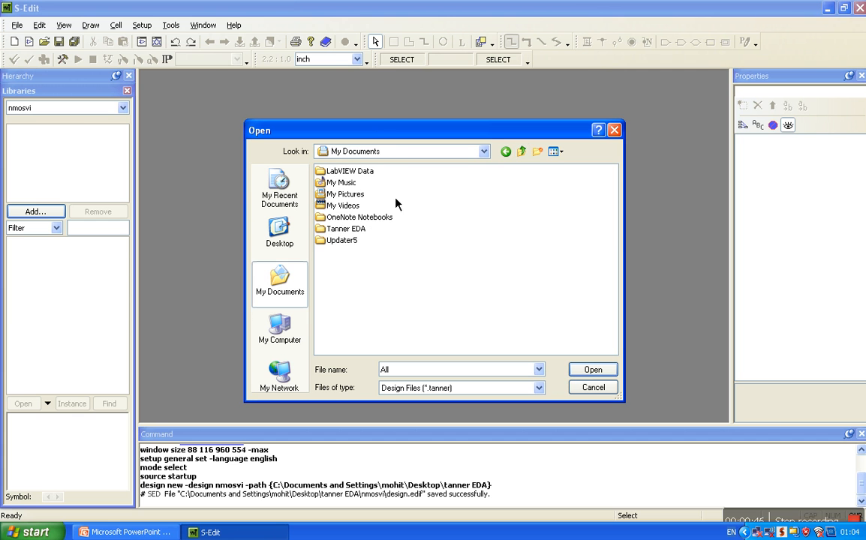
double_click(347, 228)
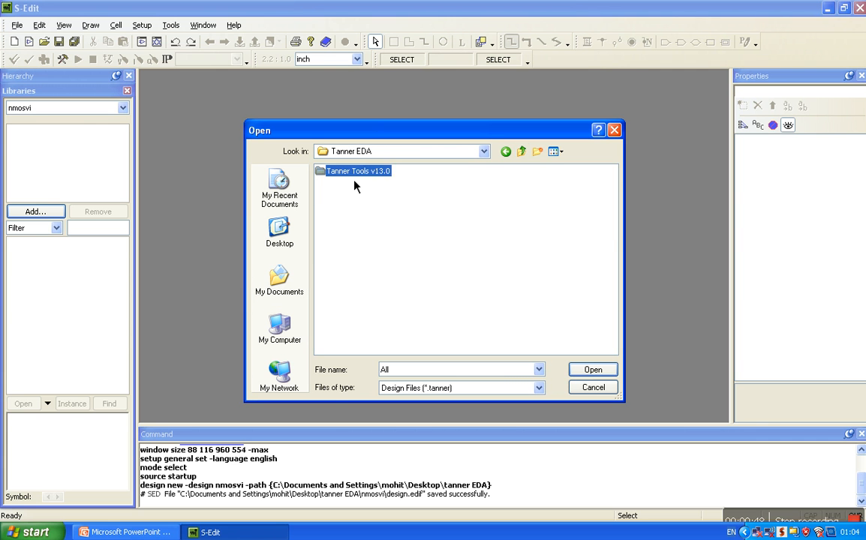
double_click(357, 171)
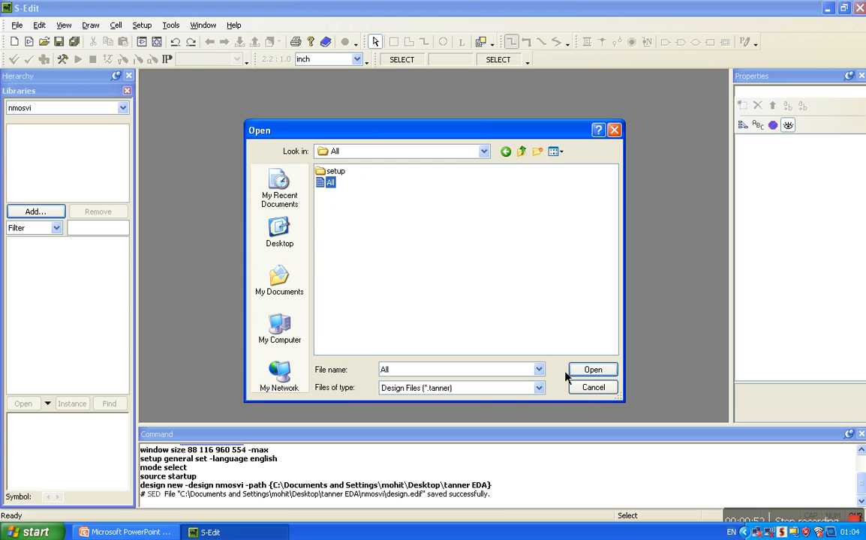
left_click(591, 369)
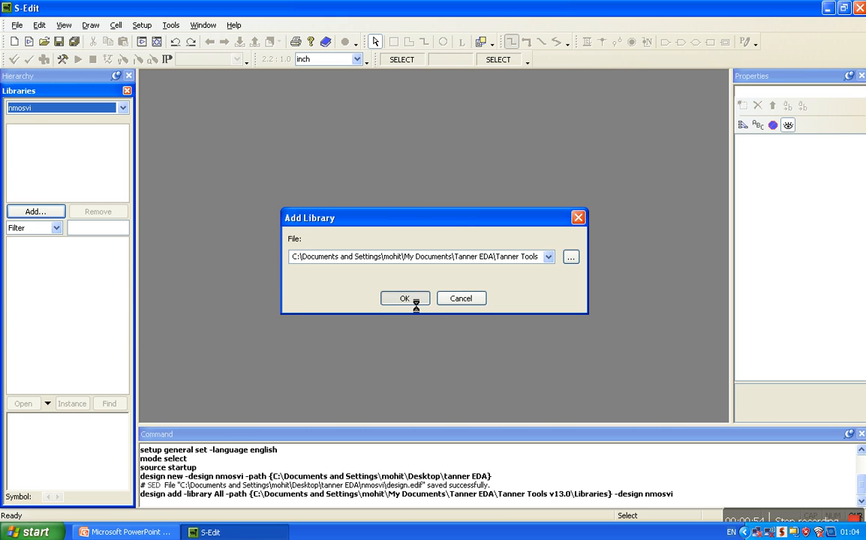
left_click(405, 297)
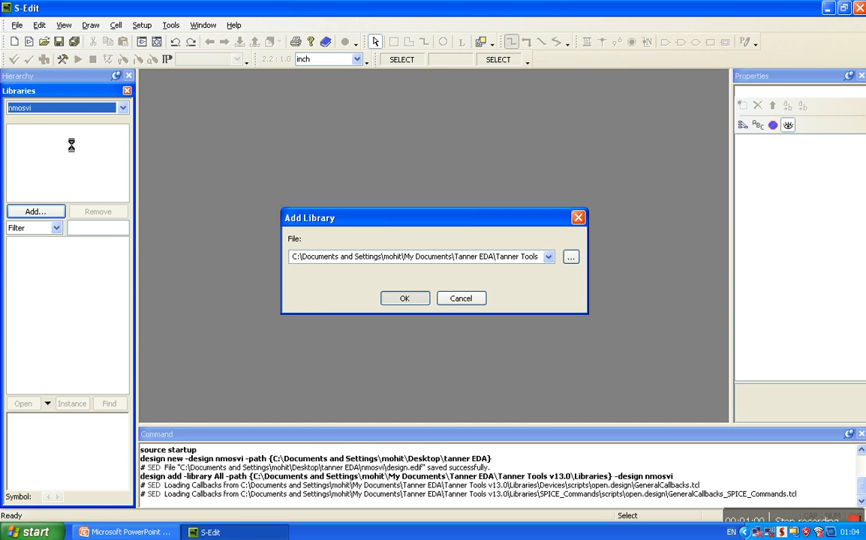
mouse_move(58, 141)
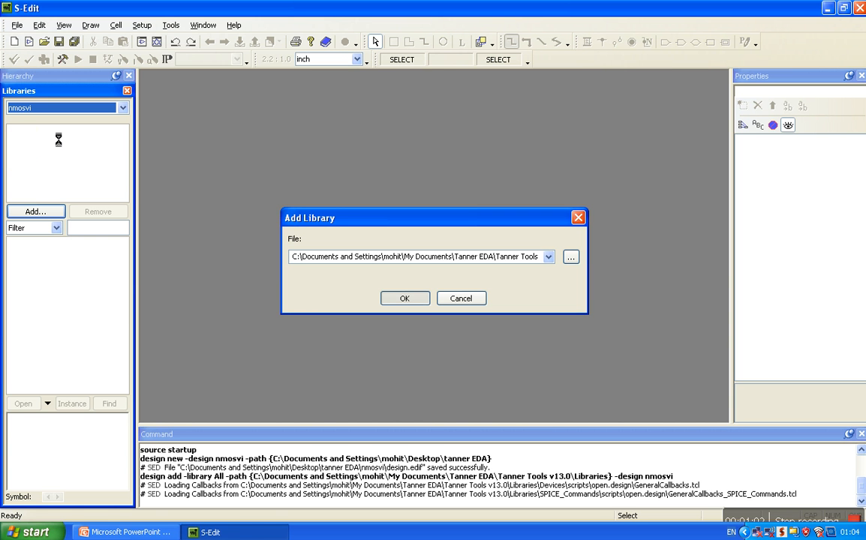
left_click(403, 297)
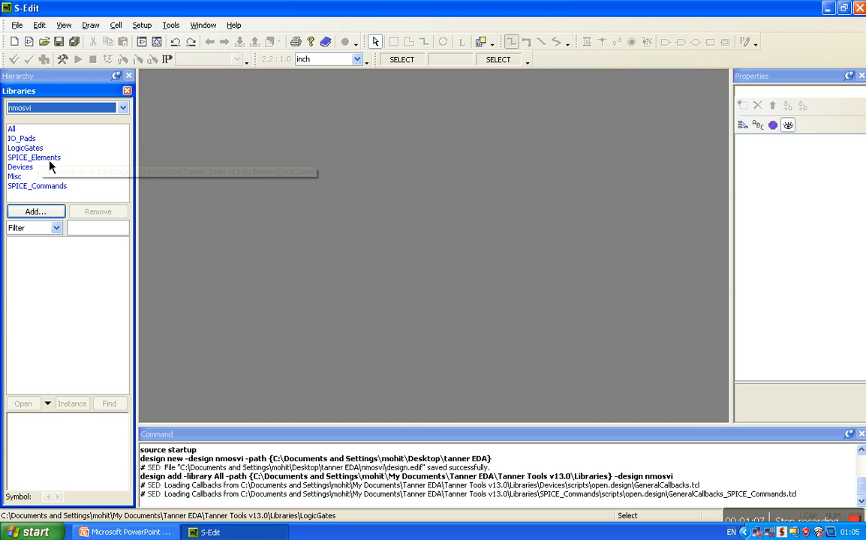
mouse_move(33, 157)
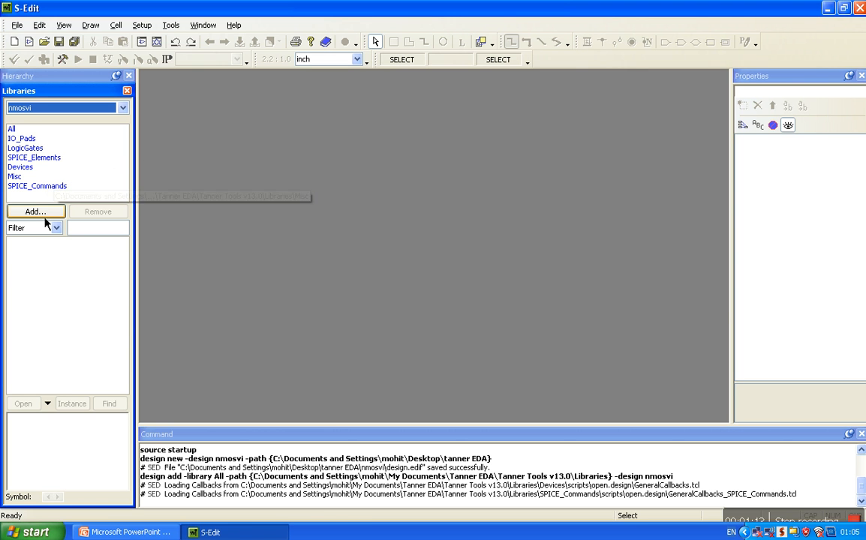
Create a new schematic view of Cell0 in nmosvi via Cell > New View
left_click(115, 24)
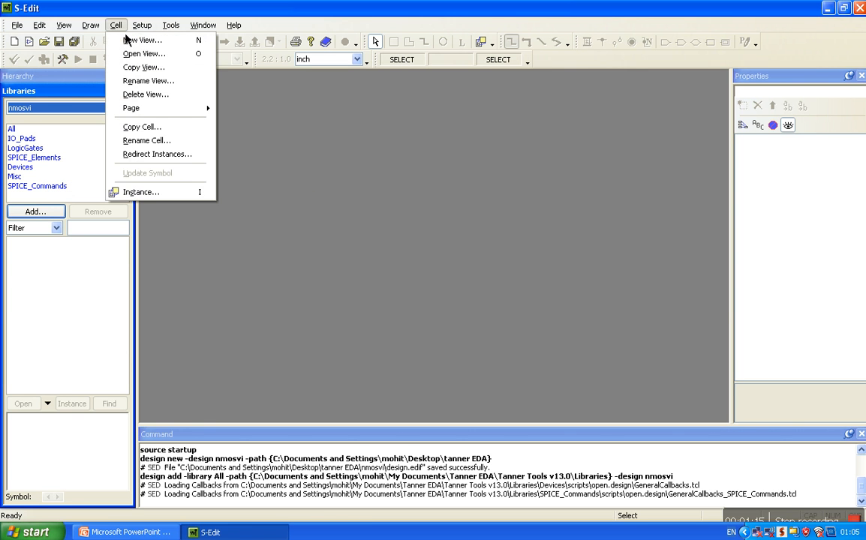
left_click(141, 39)
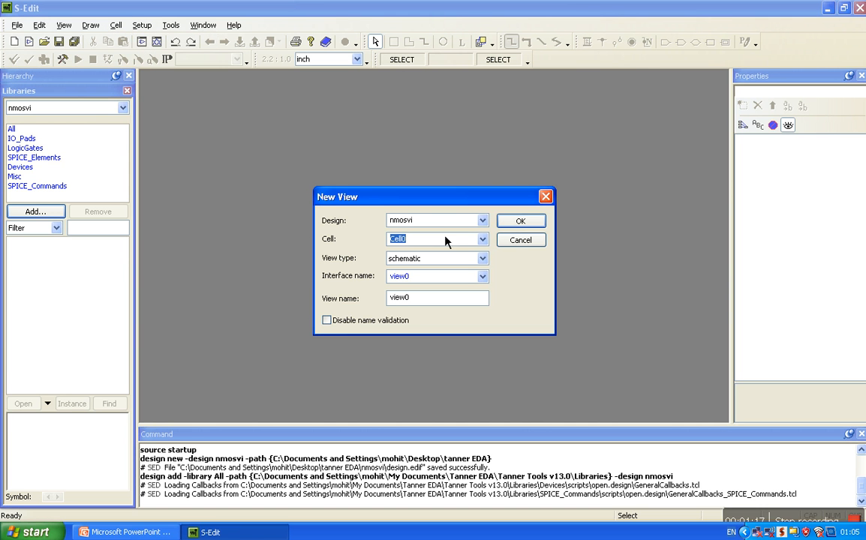
mouse_move(426, 247)
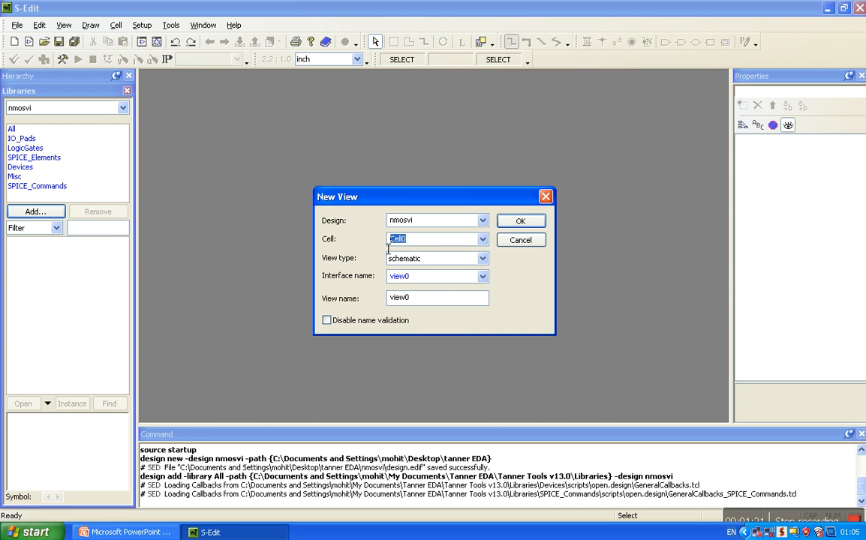
left_click(519, 219)
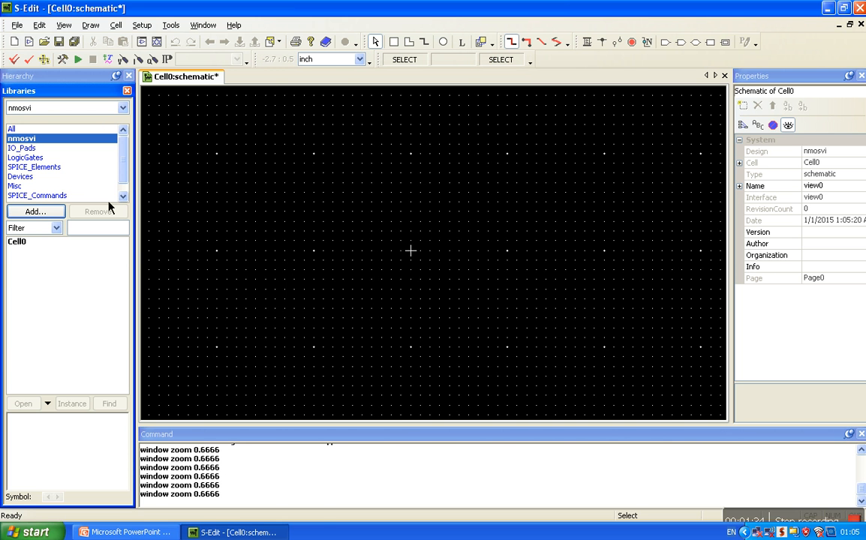
Place one NMOS4 transistor from the Devices library, NMOS_1 with W 2.50u and L 0.25u
left_click(21, 177)
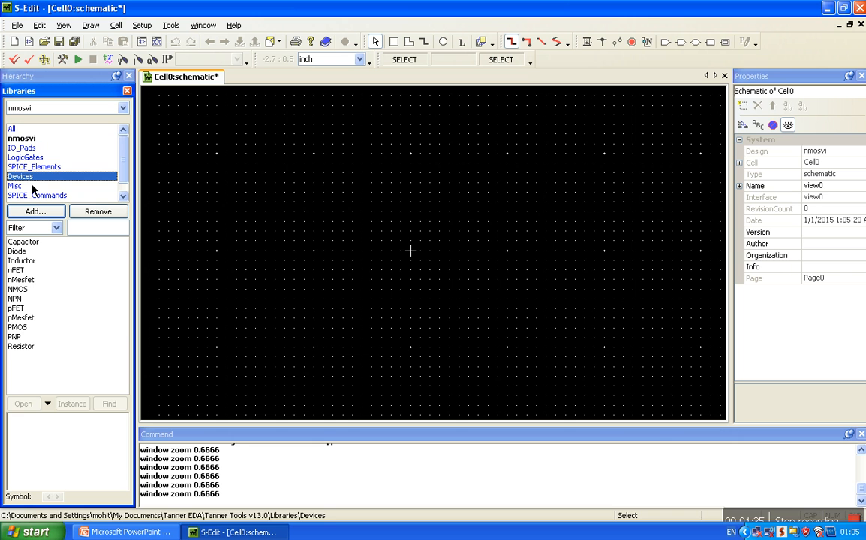
mouse_move(17, 288)
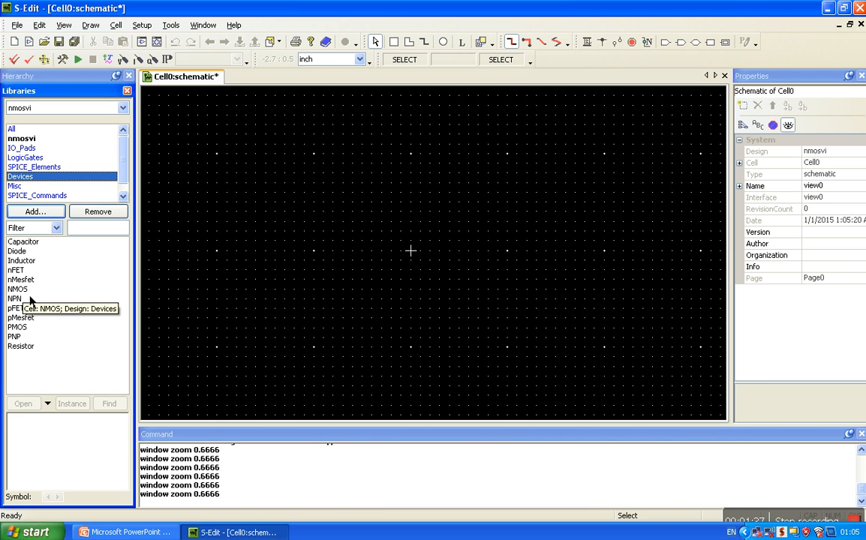
left_click(17, 288)
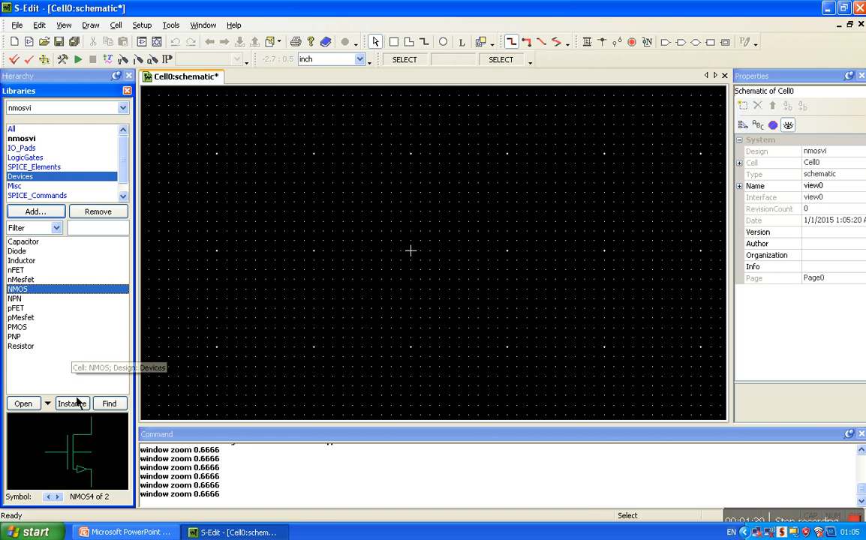
mouse_move(72, 404)
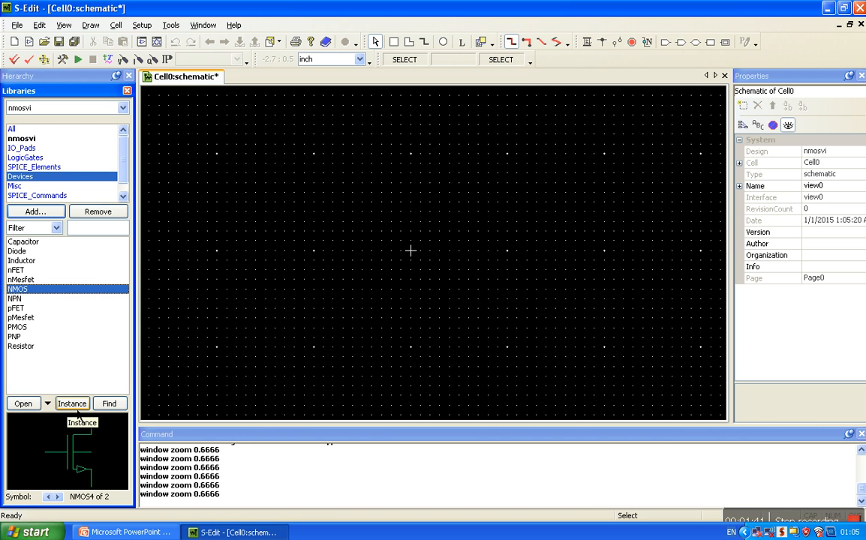
left_click(72, 403)
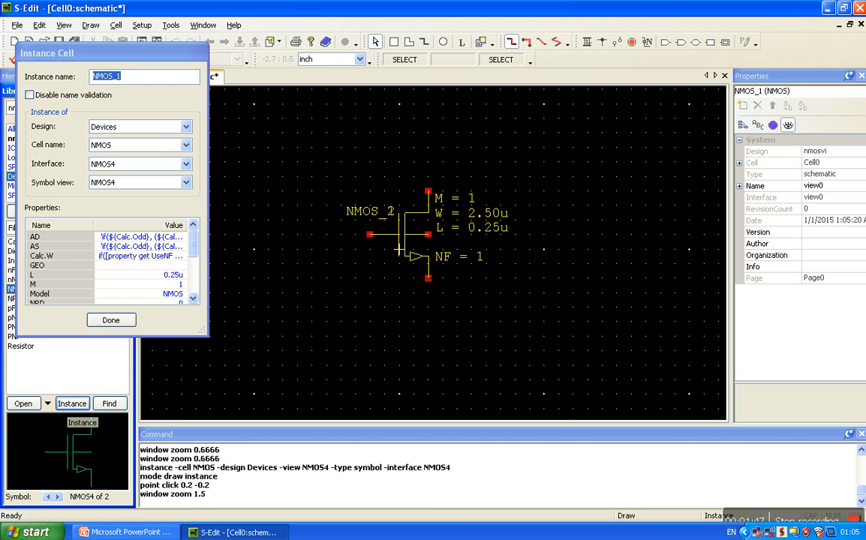
left_click(111, 319)
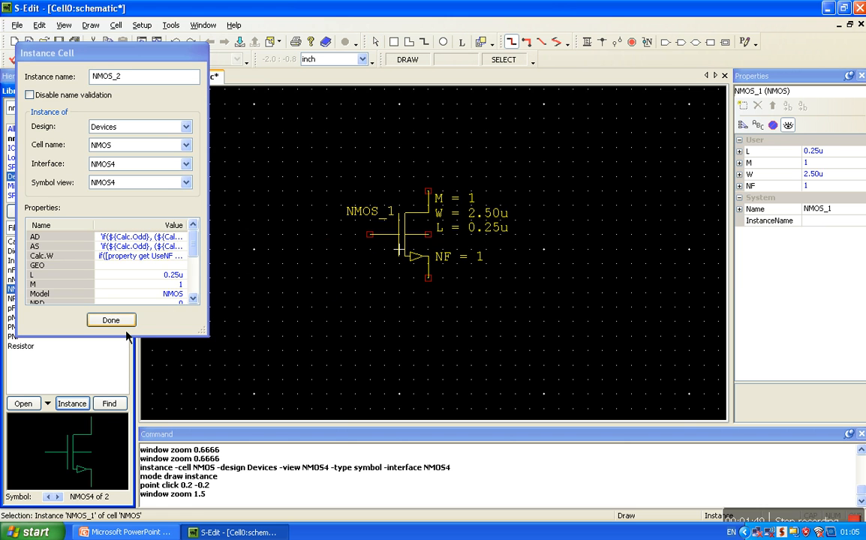
left_click(111, 319)
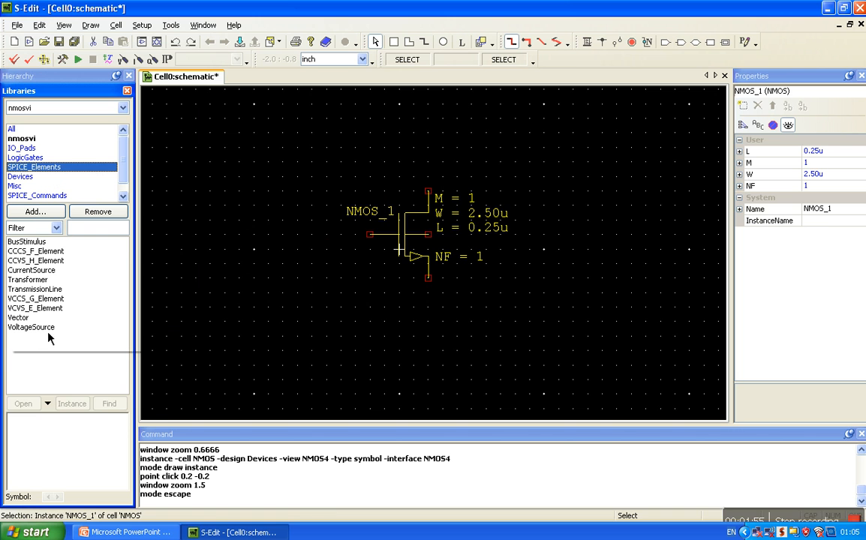
Place two DC VoltageSource instances from SPICE_Elements, left and right of the transistor
left_click(30, 327)
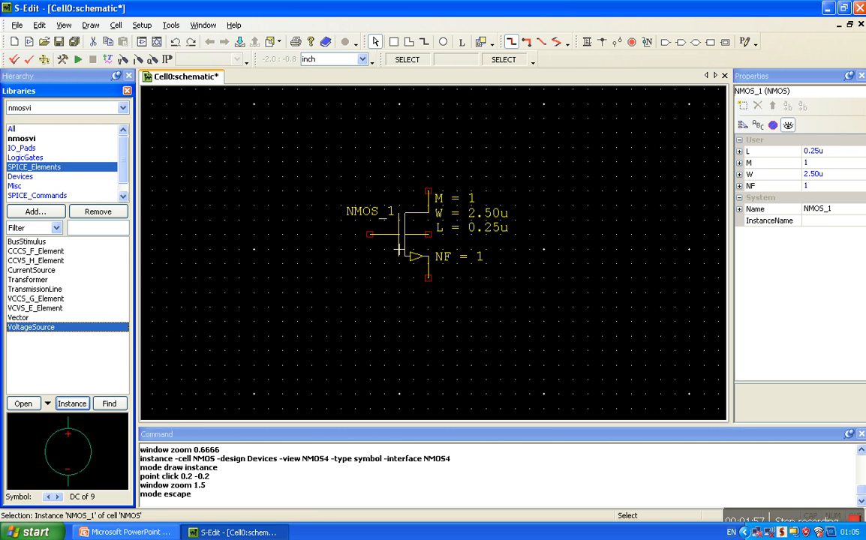
left_click(57, 497)
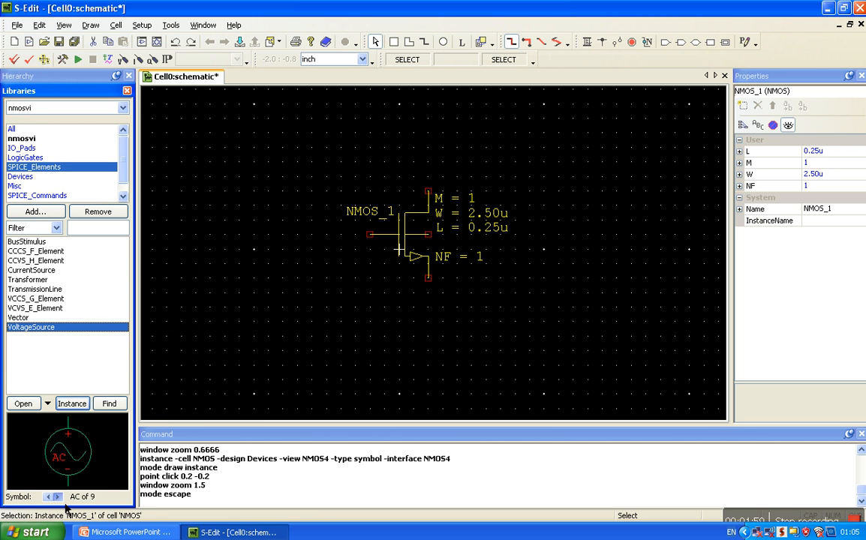
left_click(57, 496)
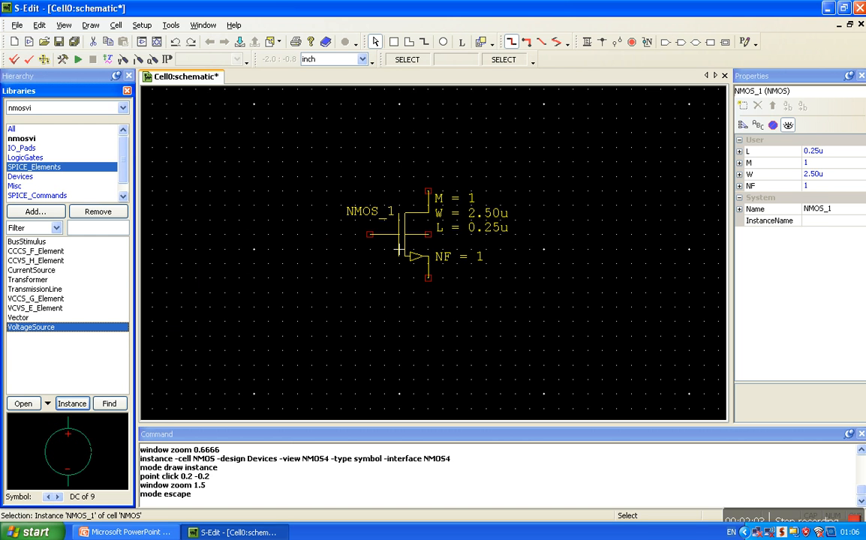
mouse_move(72, 403)
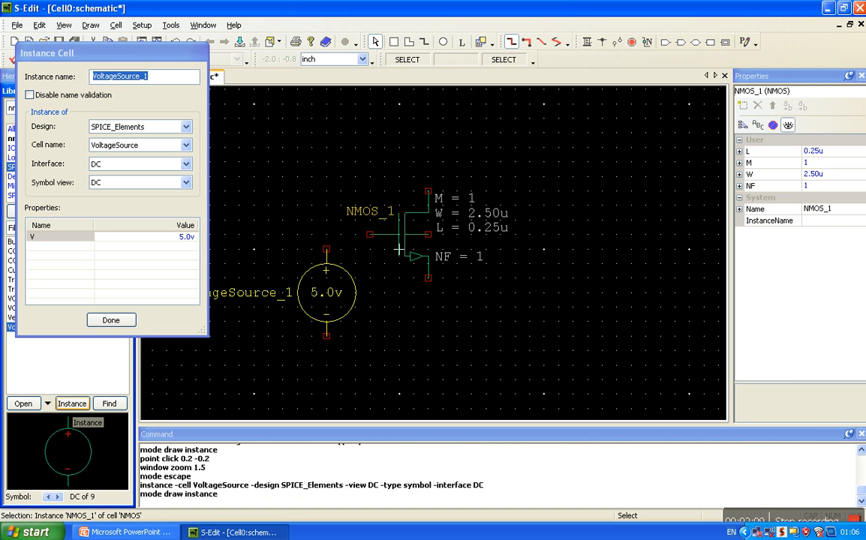
left_click(600, 292)
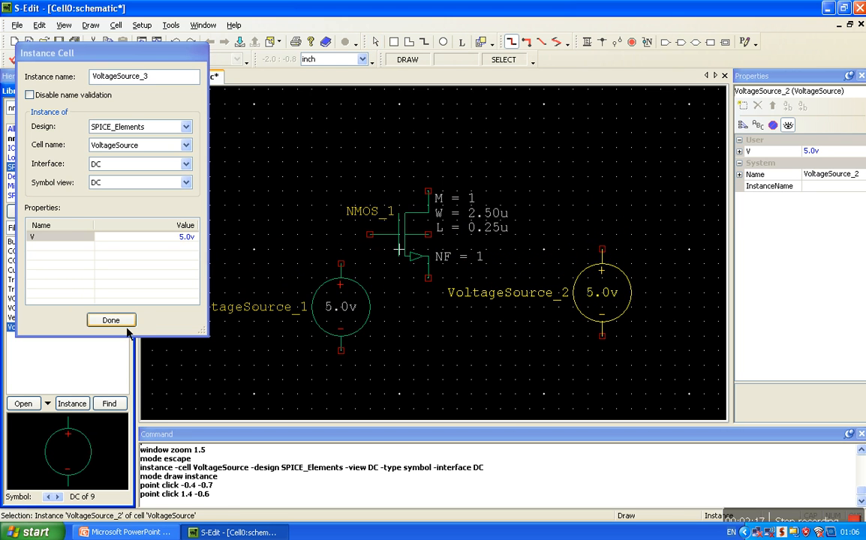
left_click(111, 321)
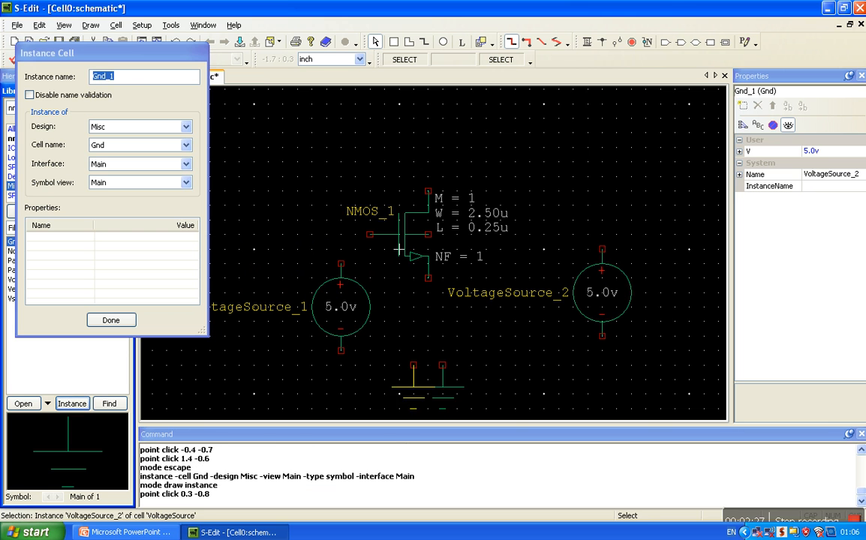
Place a Gnd symbol and wire both sources, the transistor terminals and ground together
left_click(111, 321)
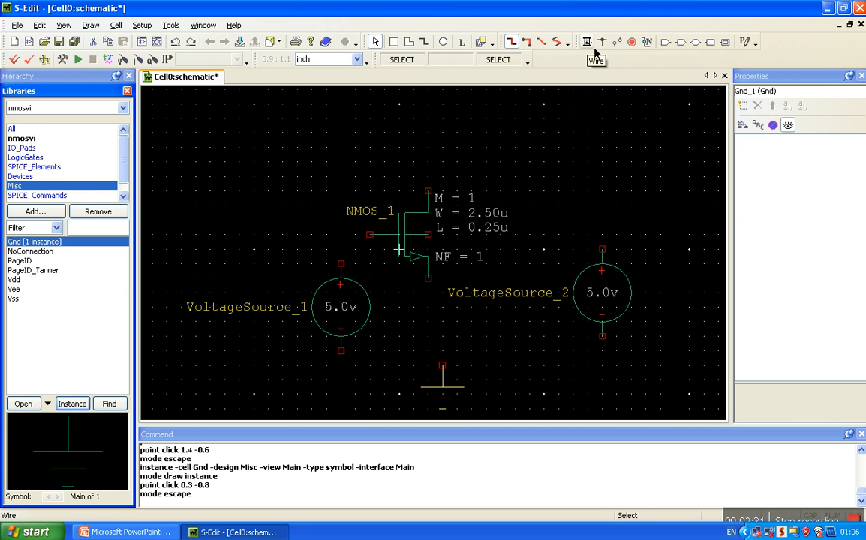
left_click(586, 42)
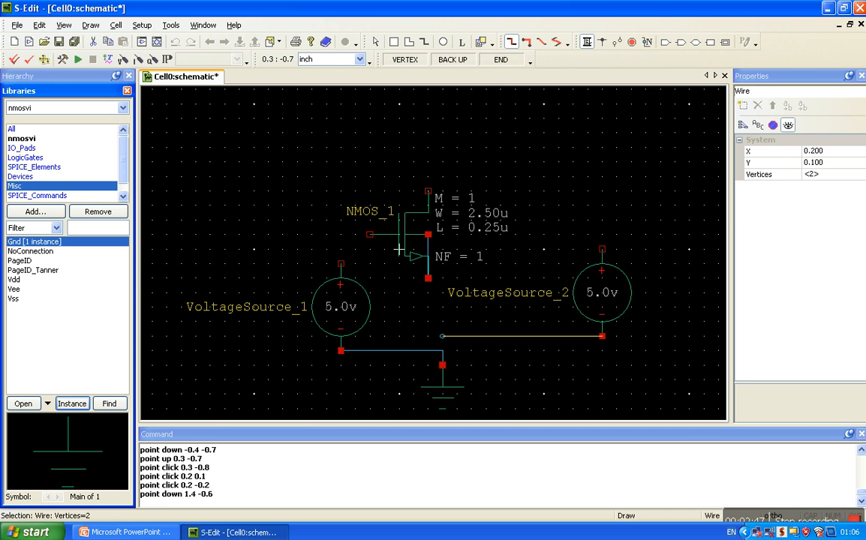
left_click(441, 351)
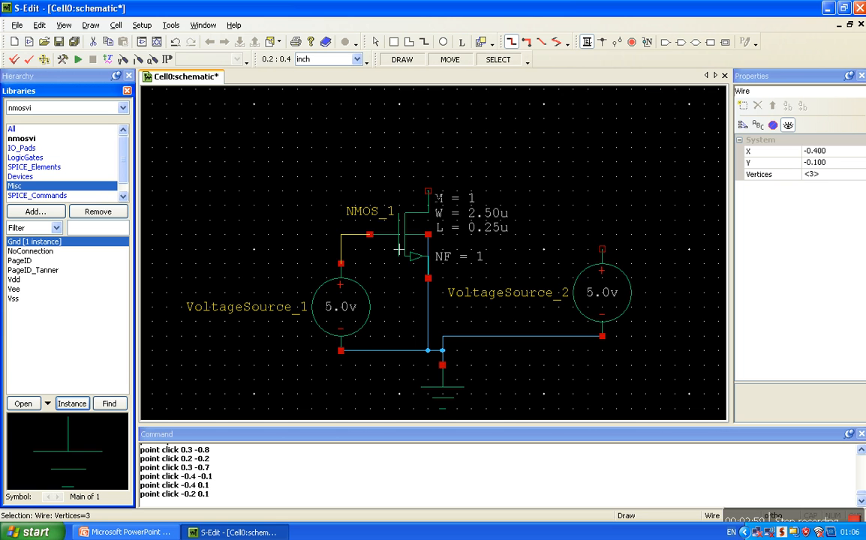
left_click(573, 191)
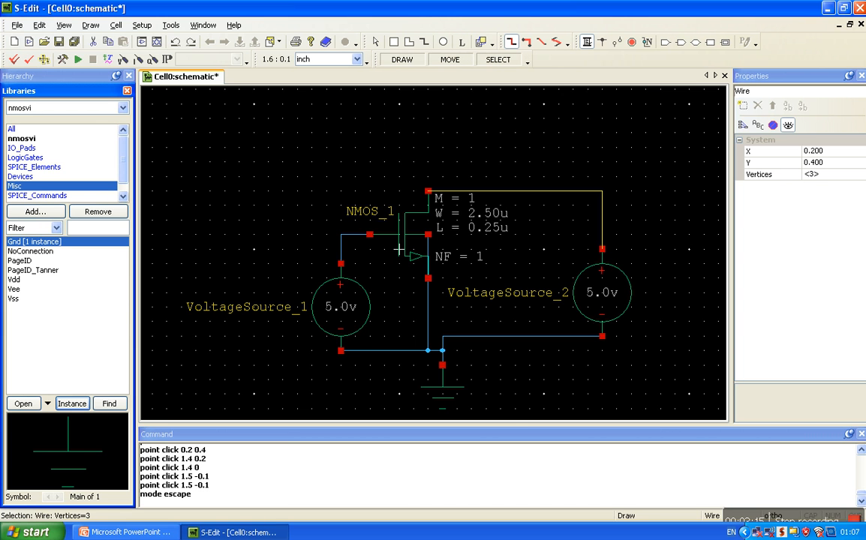
left_click(588, 42)
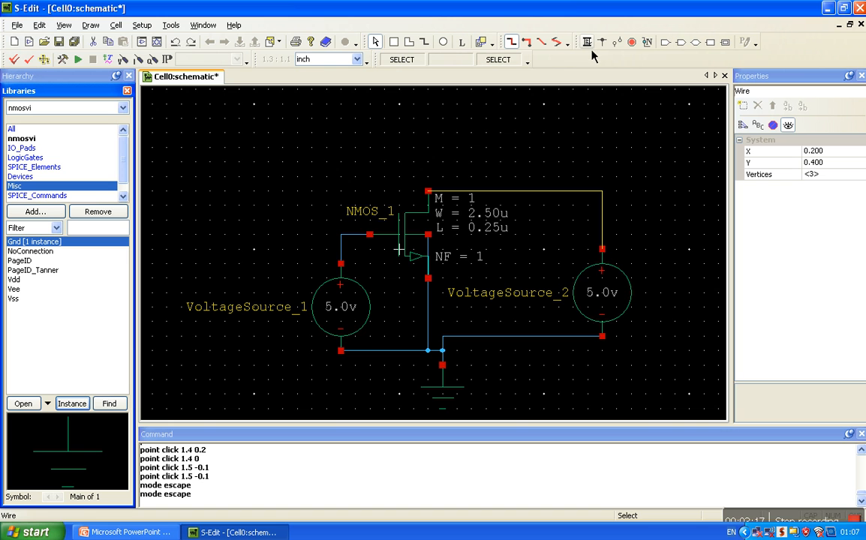
mouse_move(593, 57)
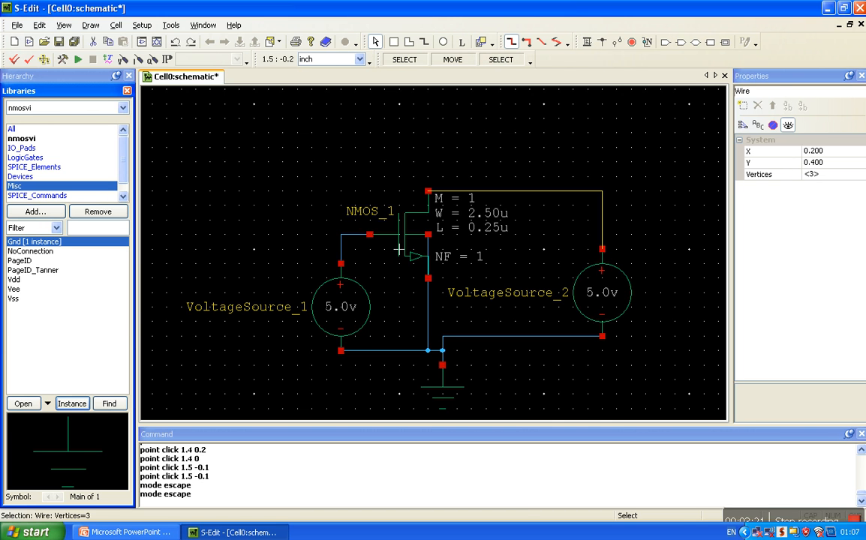
Rename the right-hand source DSvoltage with value VDS
left_click(602, 293)
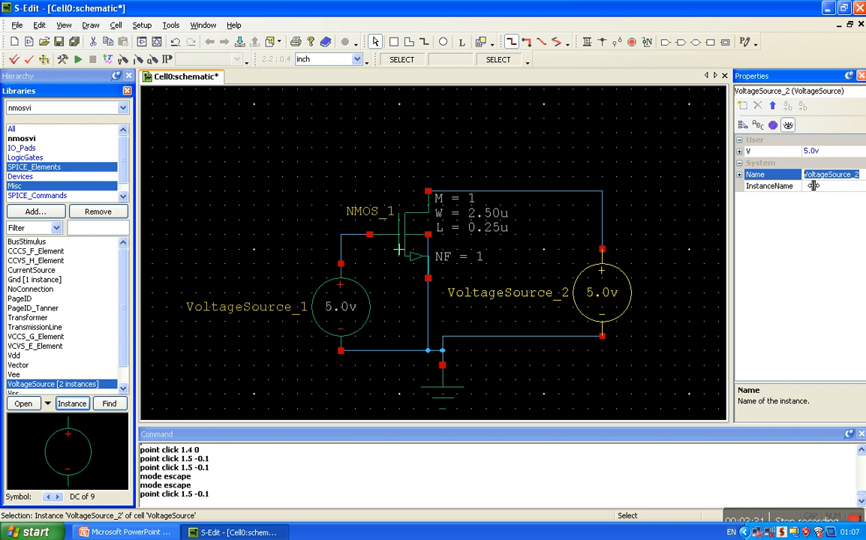
type("DS")
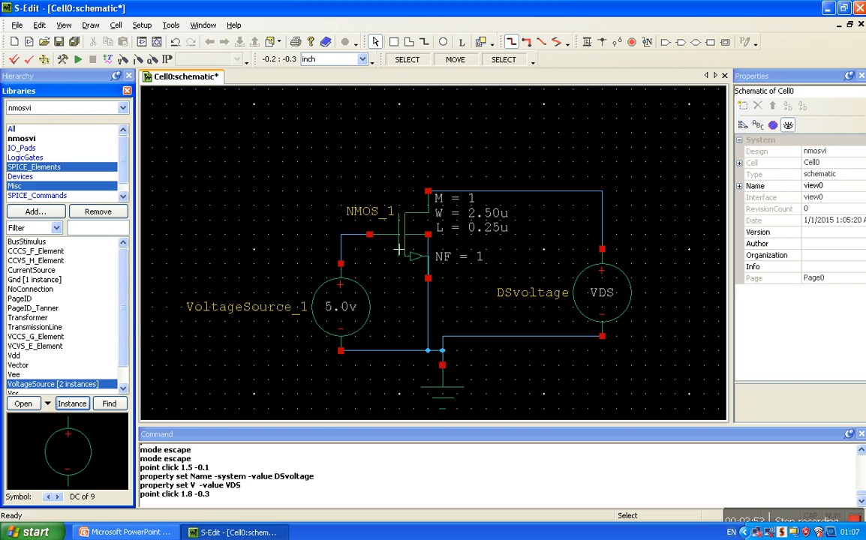
Rename the left-hand source GSvoltage with value VGS
left_click(339, 306)
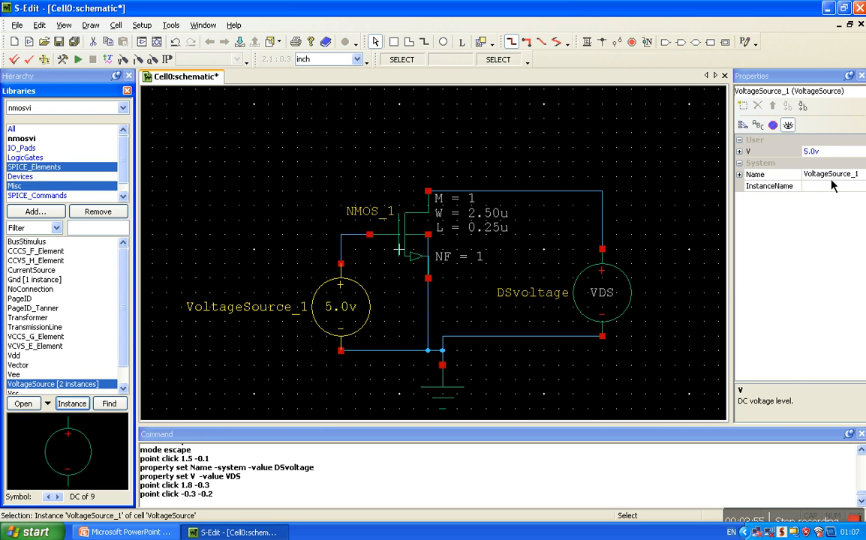
left_click(825, 174)
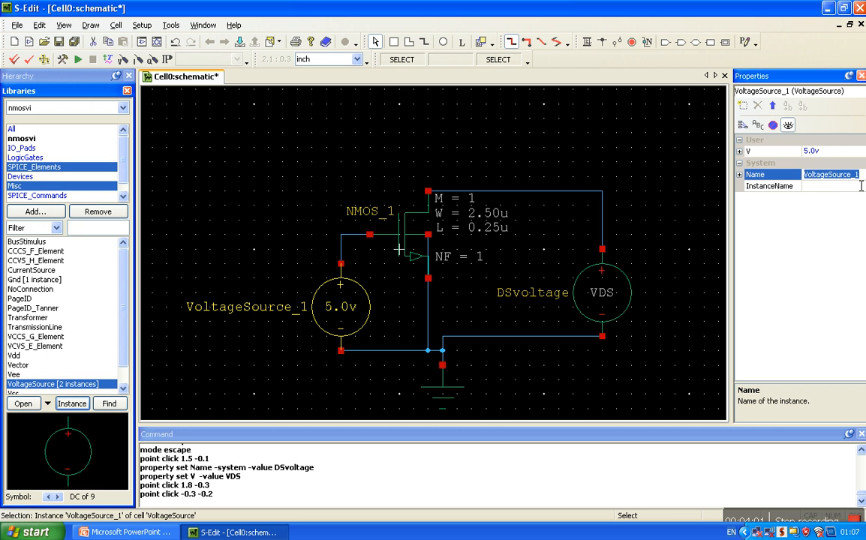
left_click(825, 174)
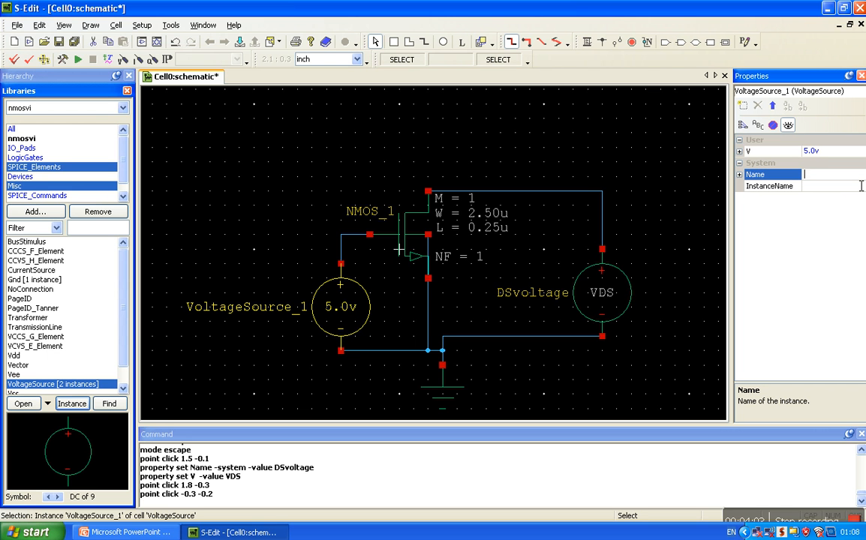
type("GSvoltage")
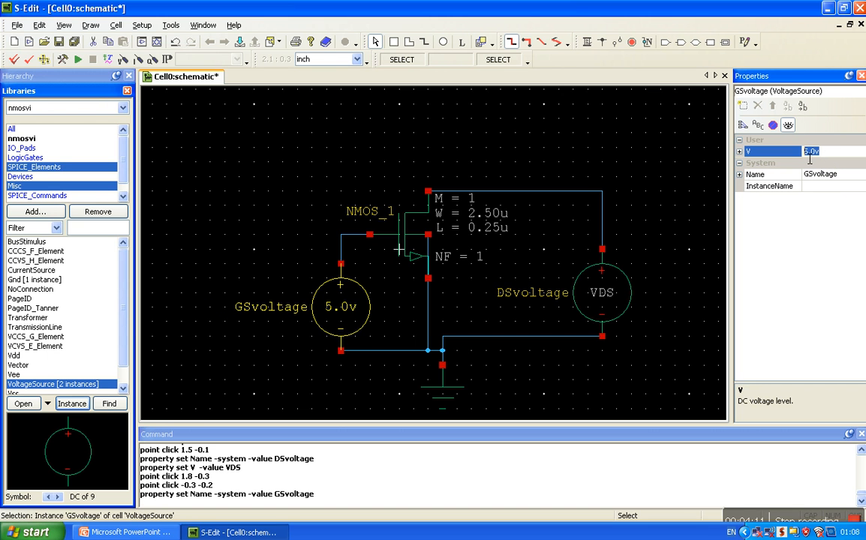
mouse_move(825, 168)
type("VGS")
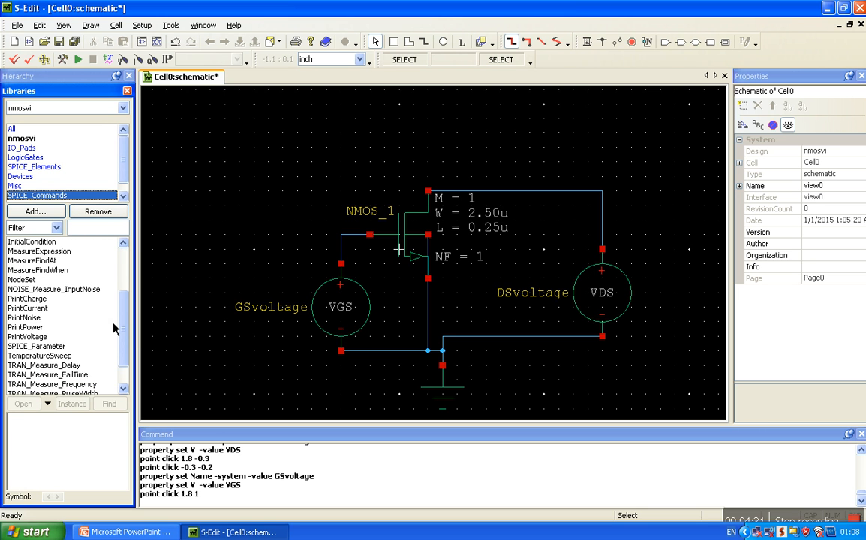
mouse_move(27, 308)
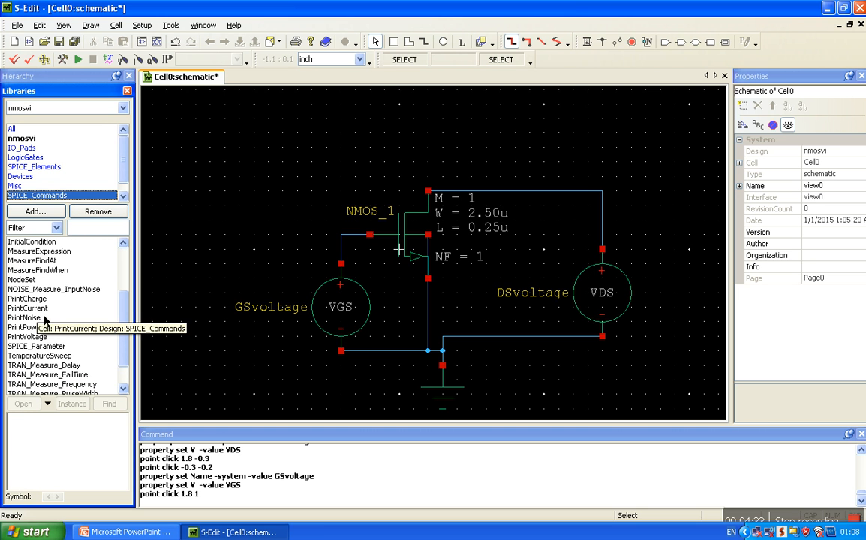
Start a PrintCurrent instance for device MNMOS_1, then cancel its placement
left_click(27, 308)
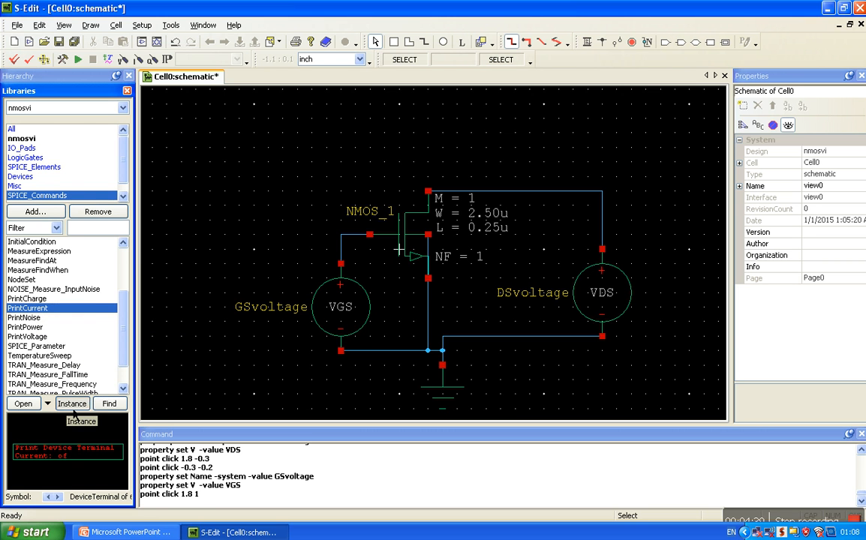
left_click(72, 404)
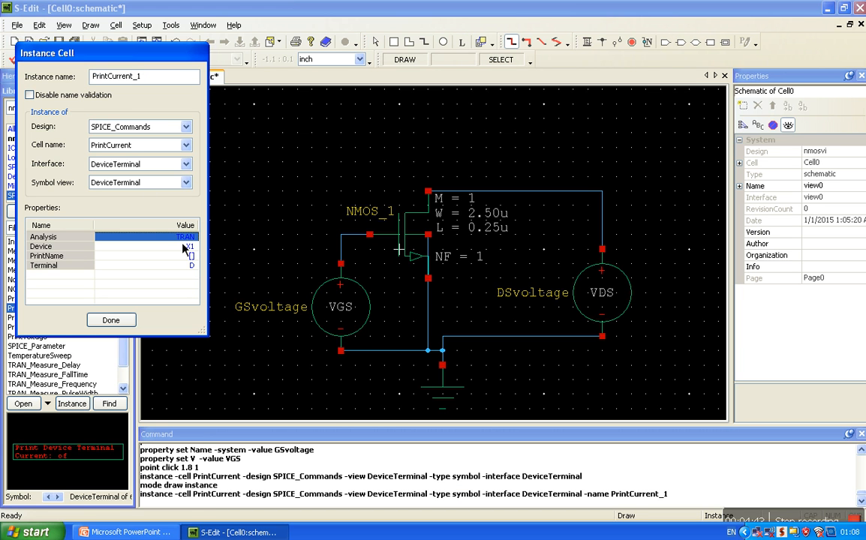
left_click(142, 237)
type("DC")
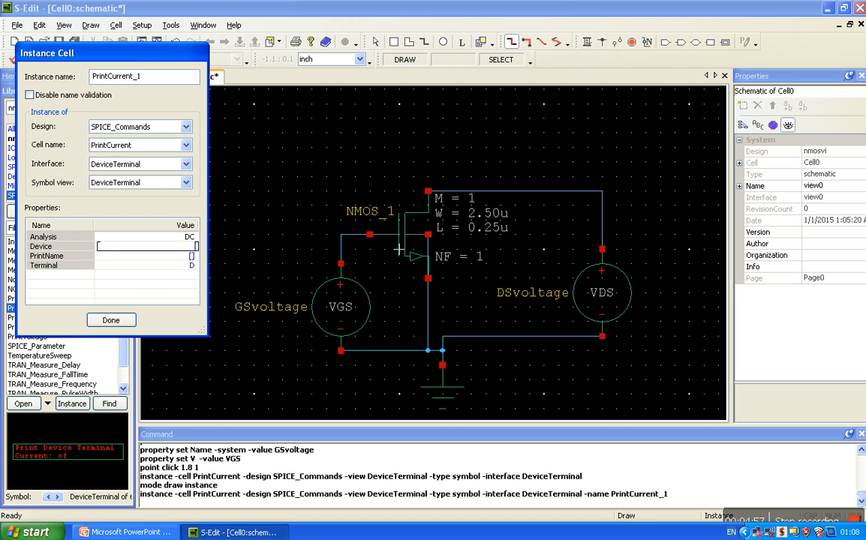
type("M")
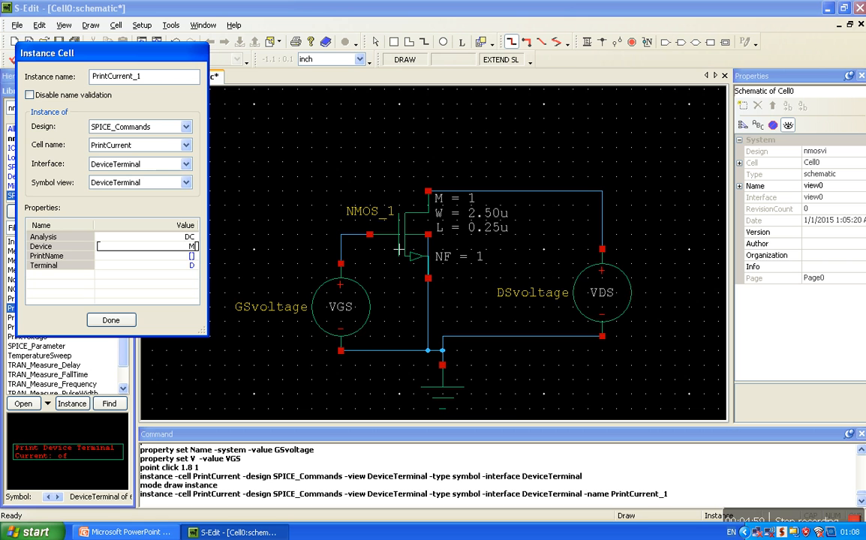
type("MNMOS_1")
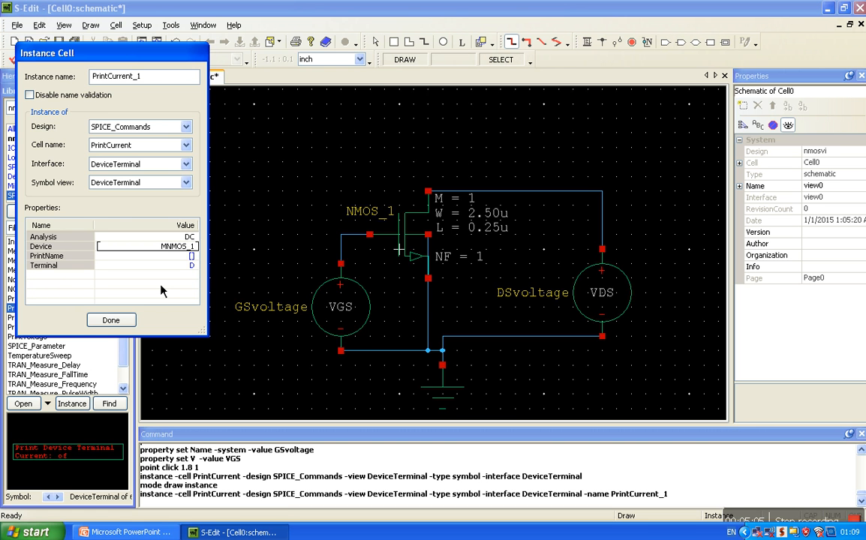
left_click(111, 320)
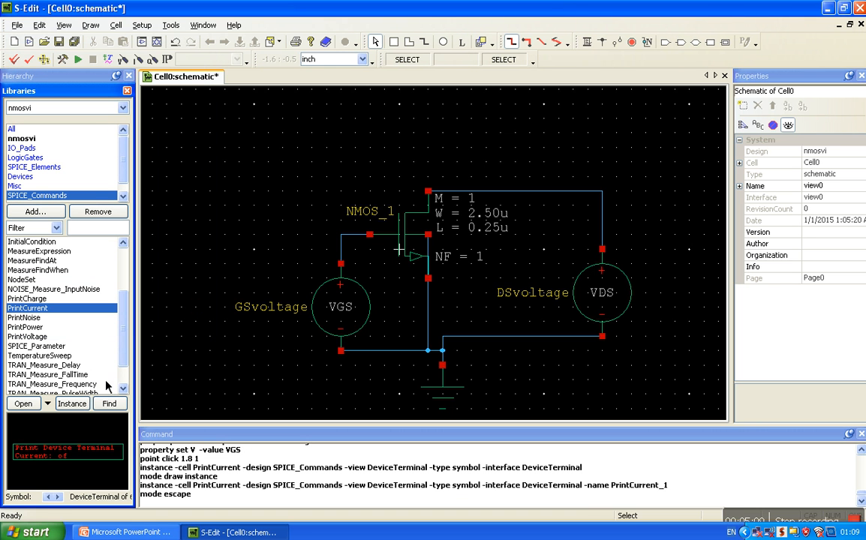
Reconfigure PrintCurrent with Analysis DC, Device MNMOS_1, Terminal D
left_click(72, 403)
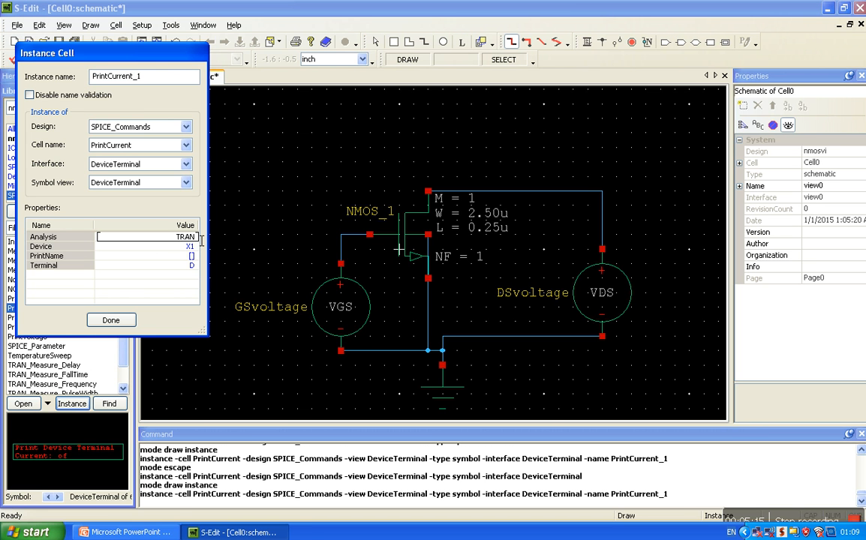
double_click(186, 237)
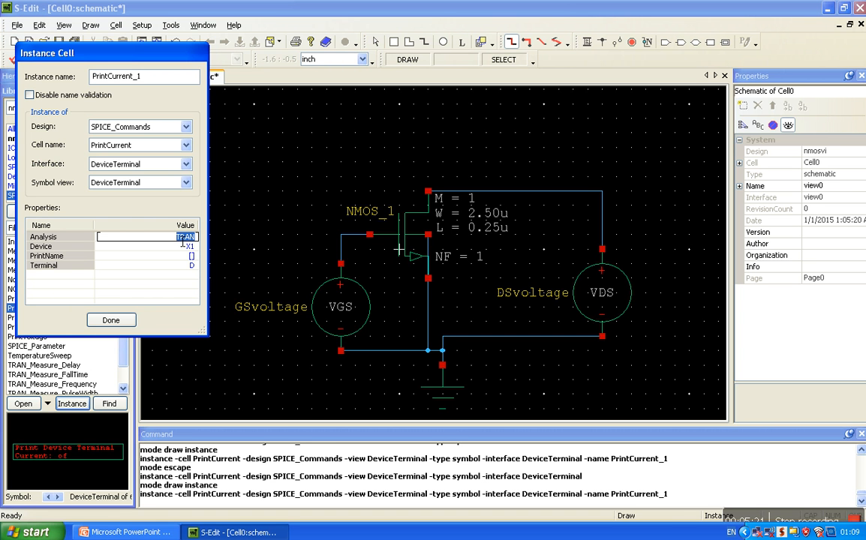
type("DC")
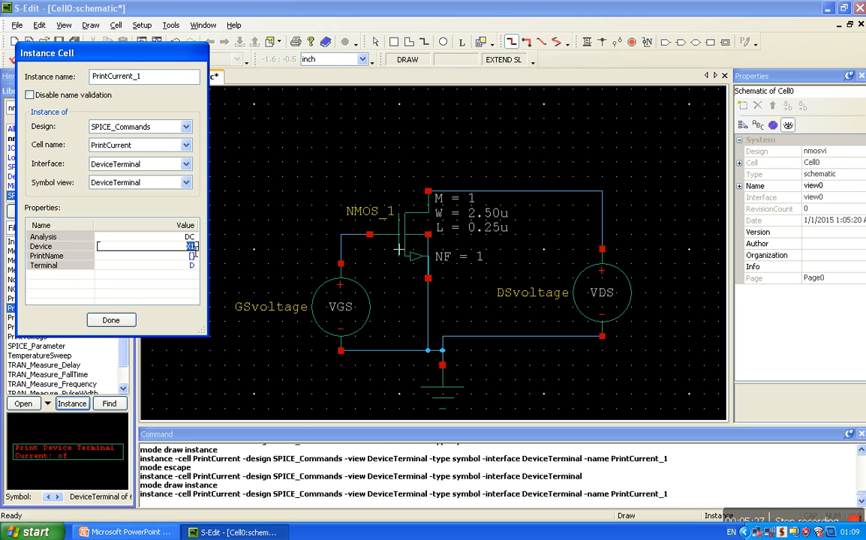
type("MNMOS_")
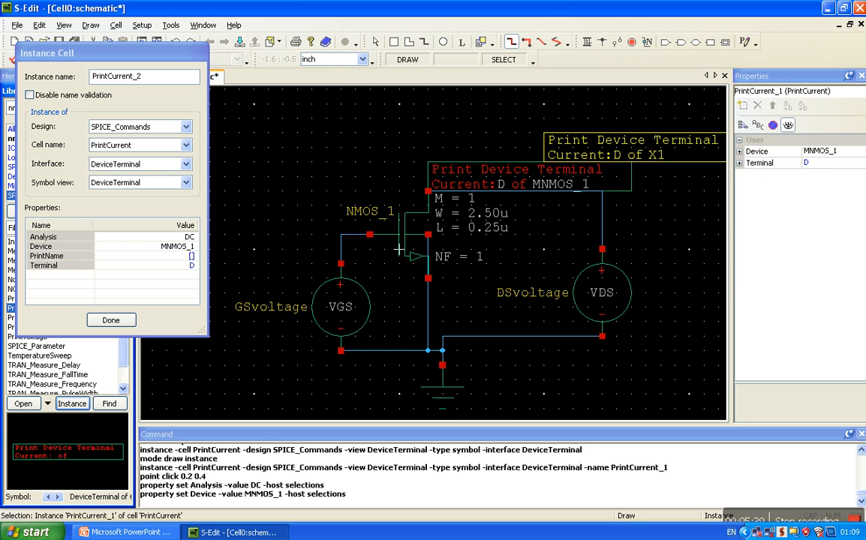
Place the drain current probe, save the design and all libraries, and run Design Check
left_click(111, 321)
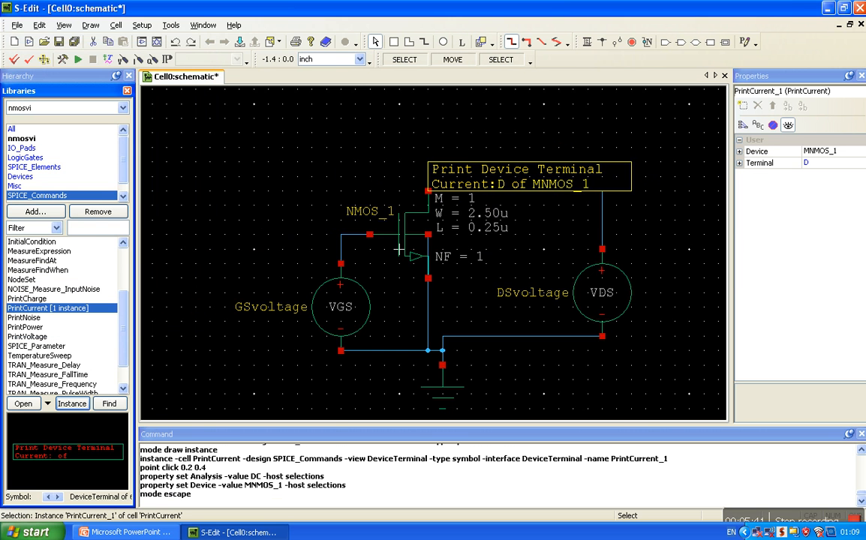
mouse_move(58, 42)
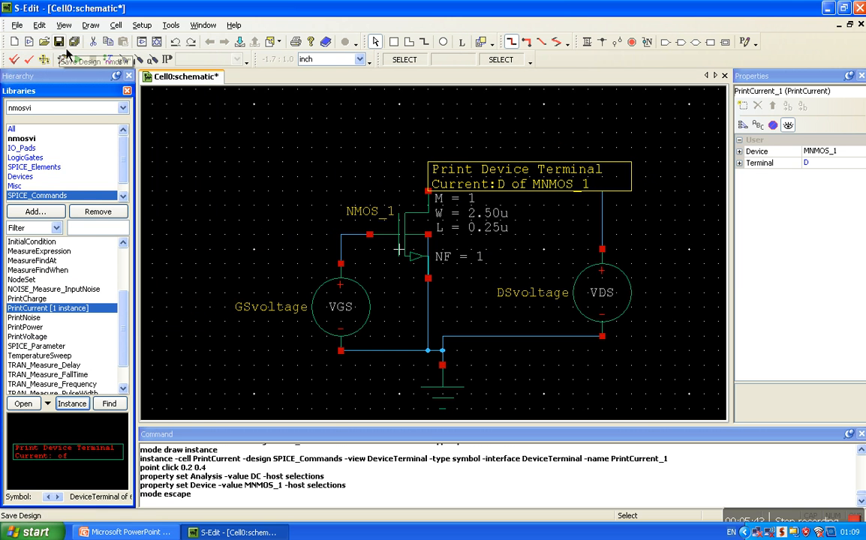
left_click(59, 42)
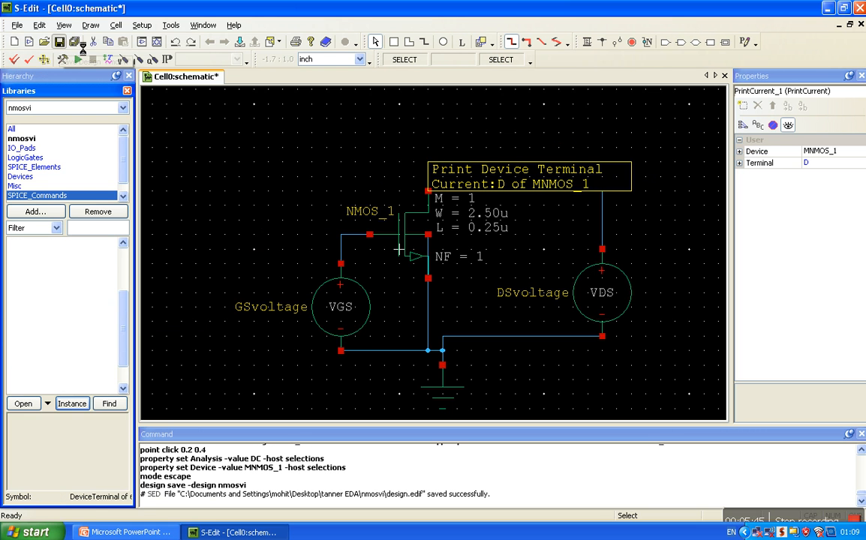
left_click(75, 42)
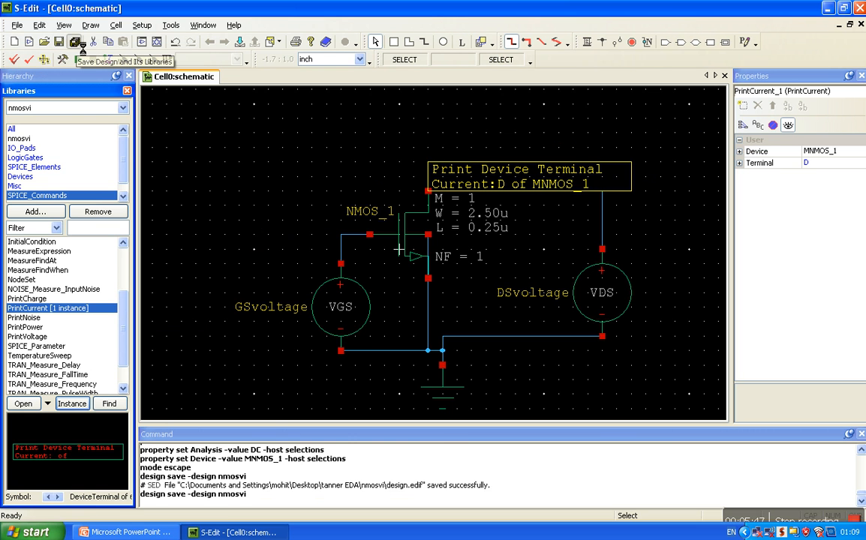
left_click(75, 42)
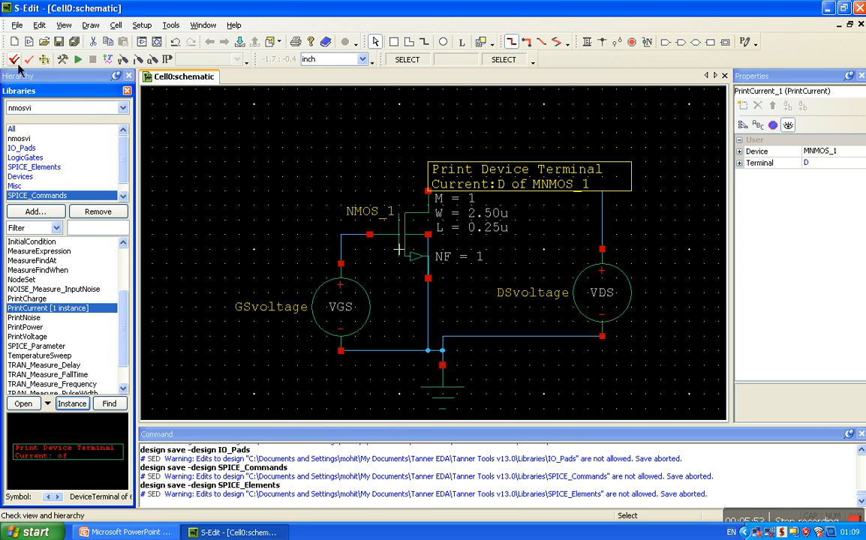
left_click(15, 60)
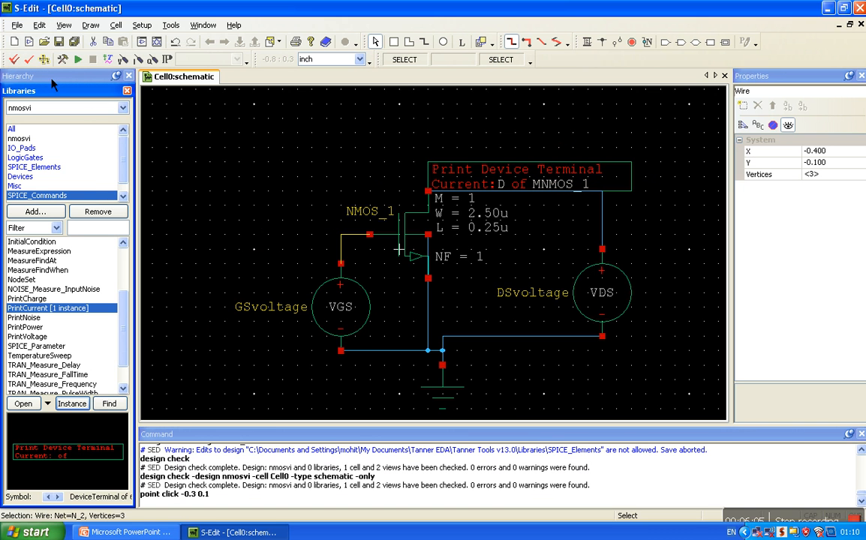
mouse_move(44, 59)
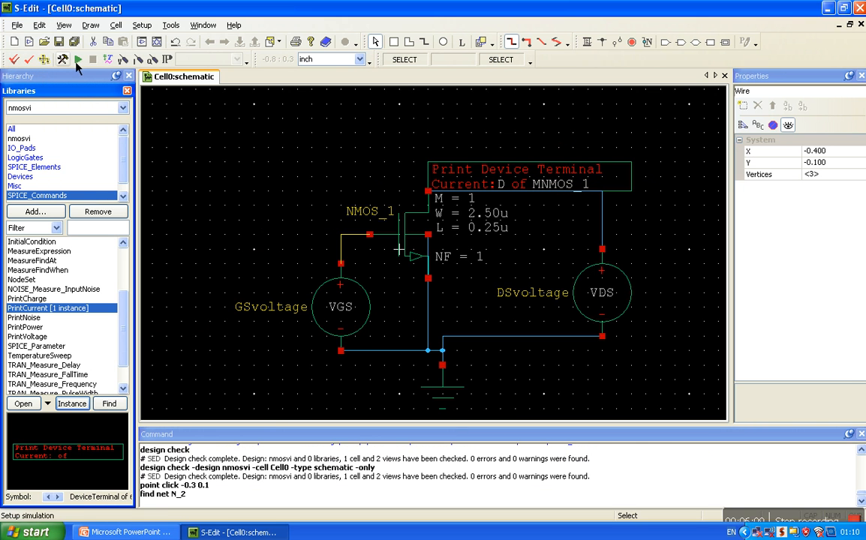
Point the SPICE setup's Library Files to the Generic_025 model library and begin adding a parameter
left_click(63, 58)
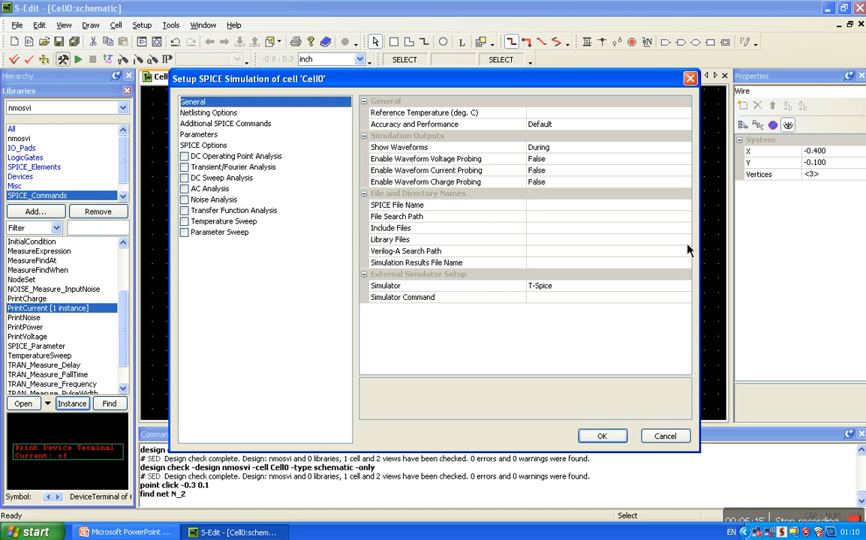
left_click(684, 240)
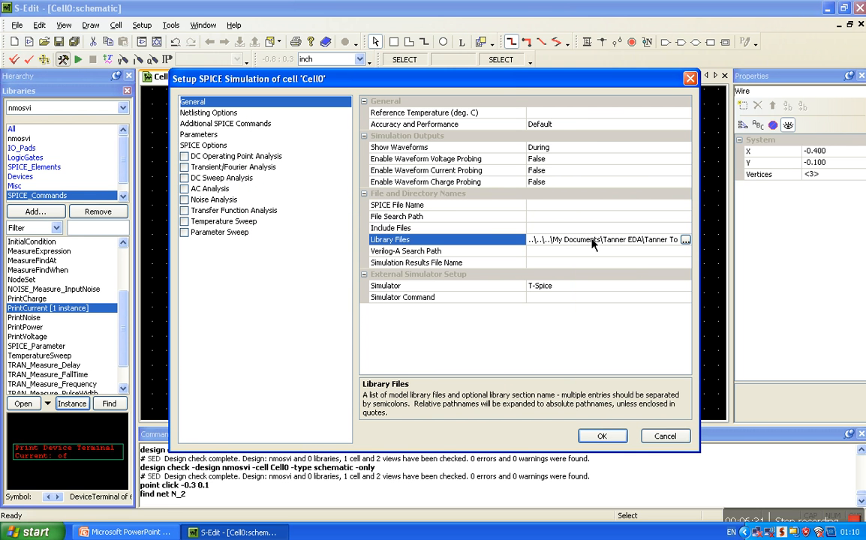
mouse_move(571, 244)
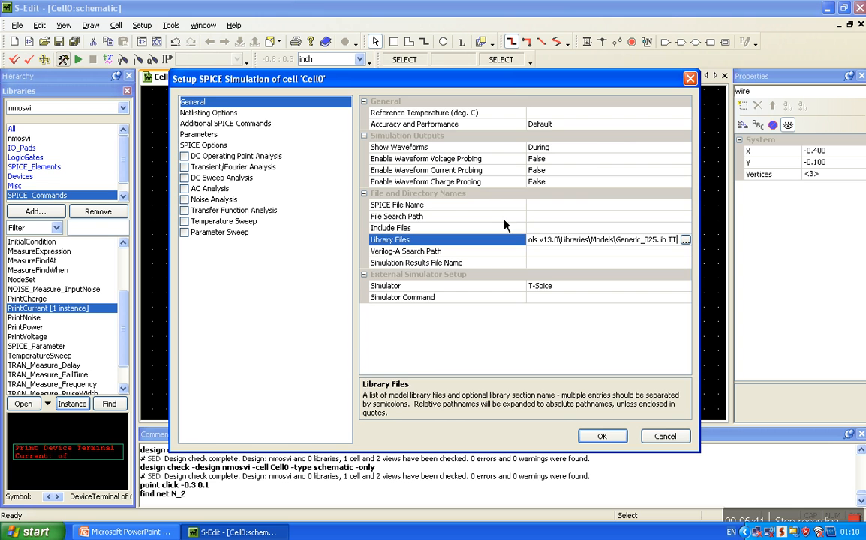
left_click(198, 135)
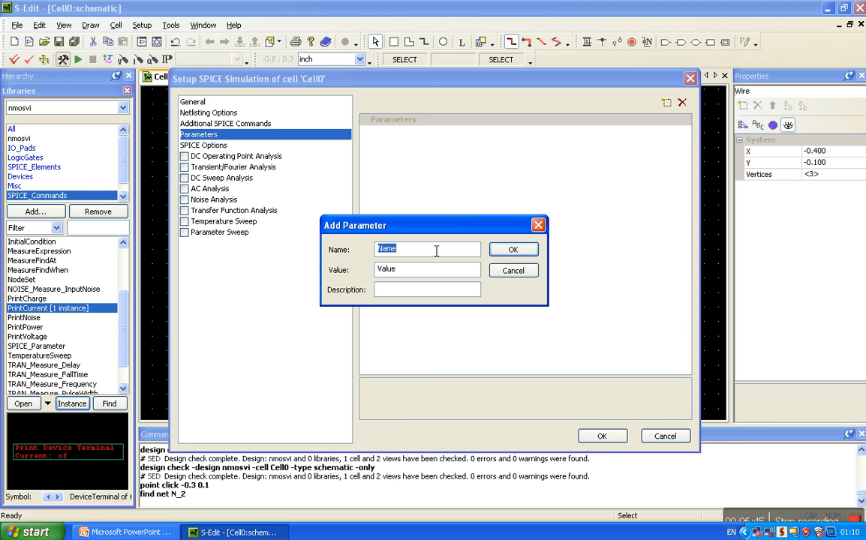
Add simulation parameters VGS = 3 and VDS = 5
type("VGS")
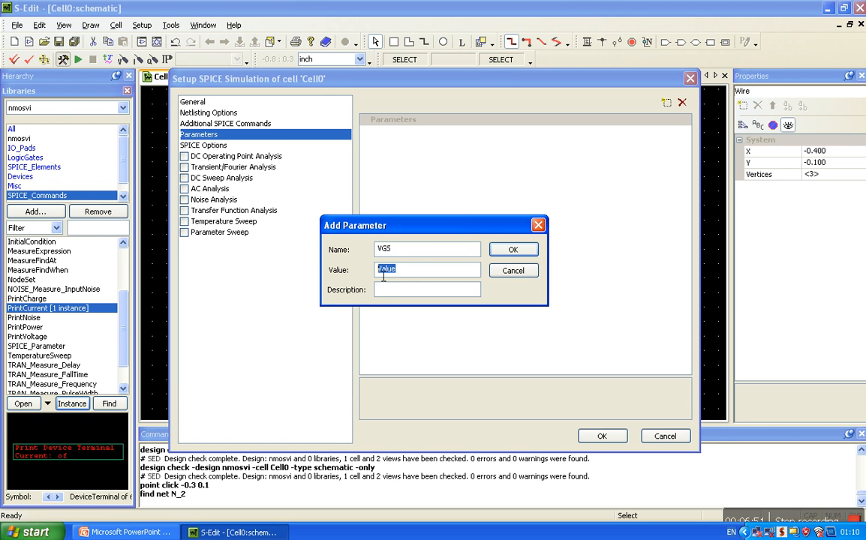
type("3")
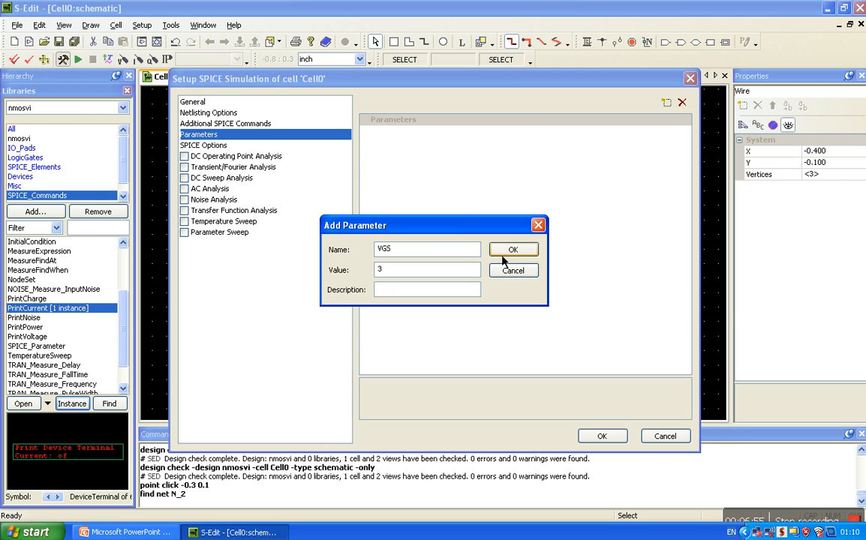
left_click(513, 249)
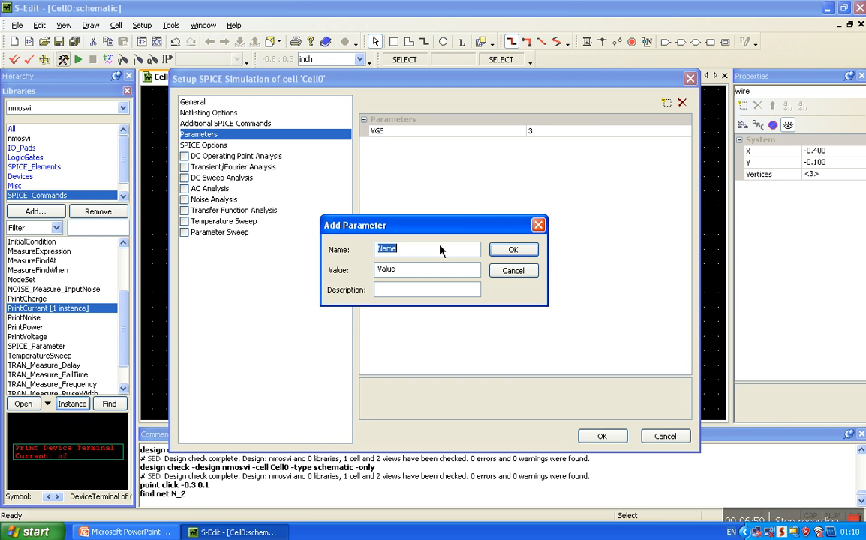
type("VDS")
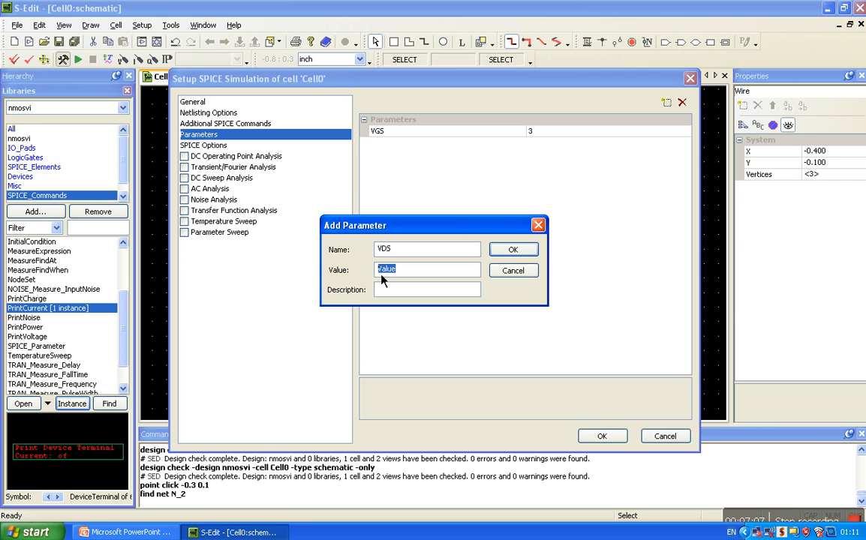
type("5")
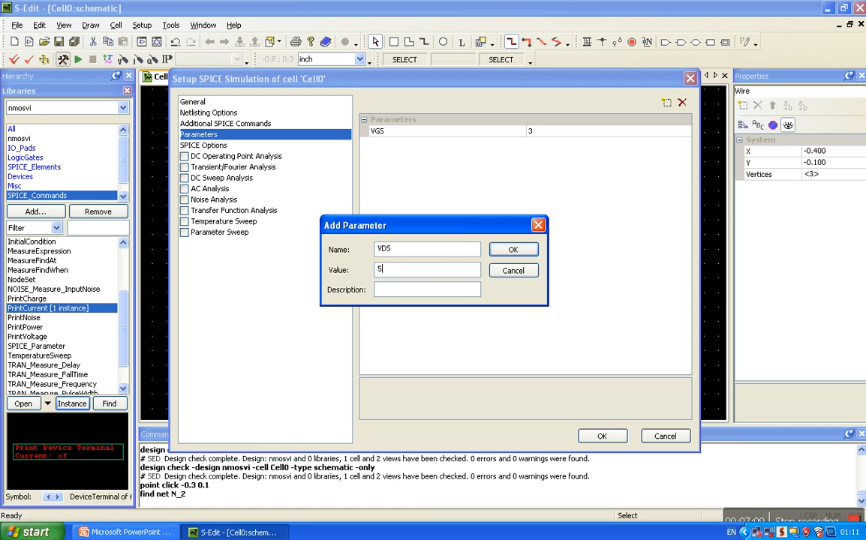
left_click(513, 249)
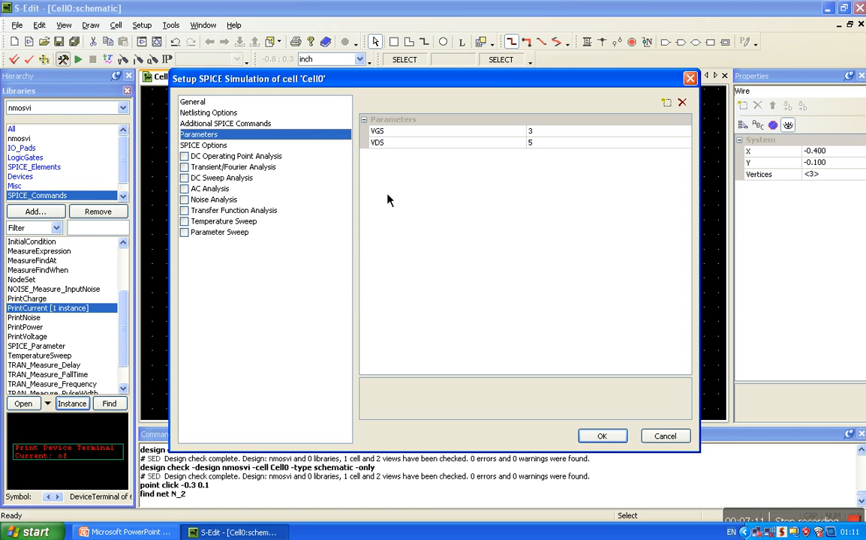
Enable DC operating point and transient analysis with 100n stop time and 10n maximum time step
left_click(184, 156)
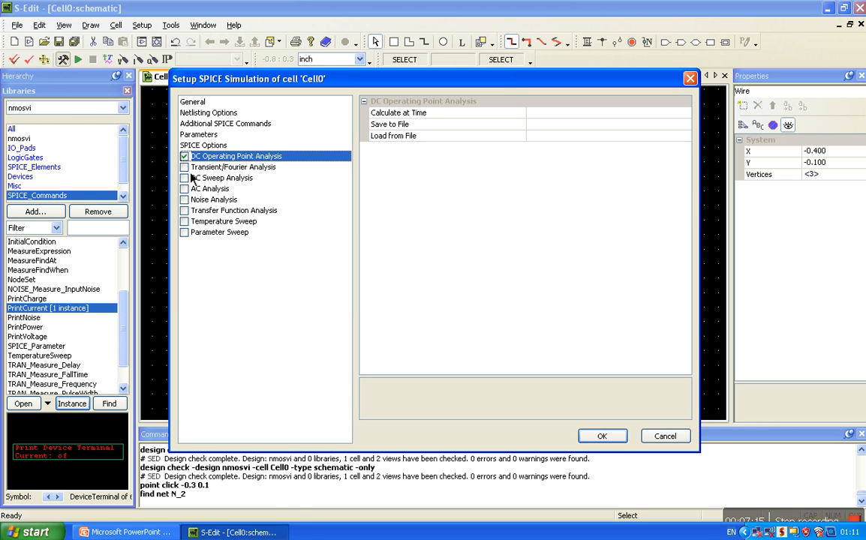
left_click(233, 166)
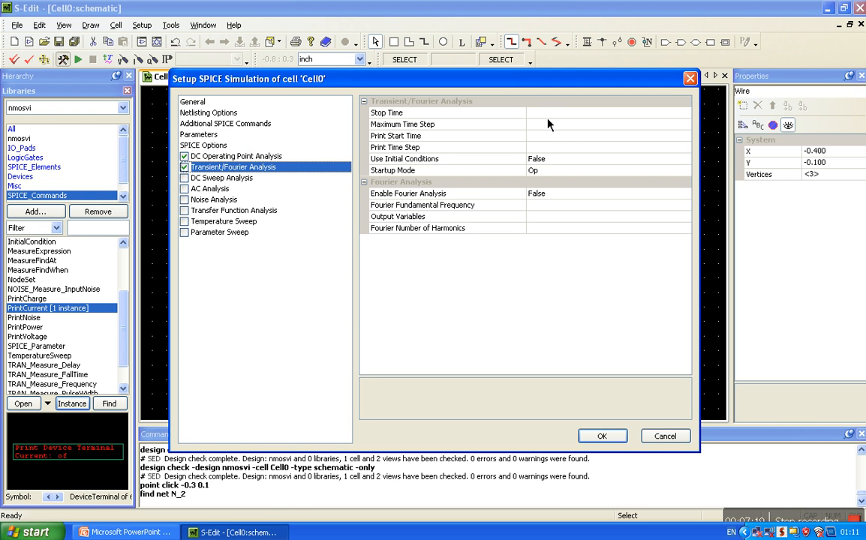
left_click(447, 113)
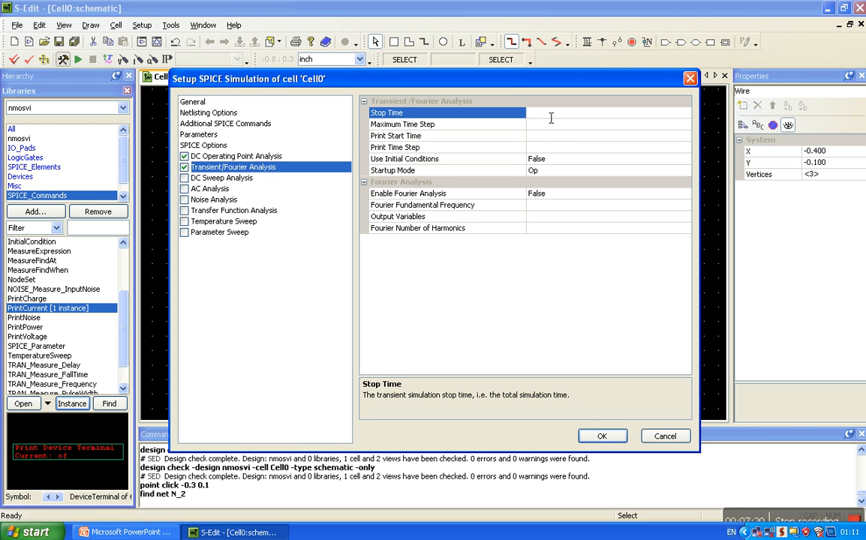
type("100n")
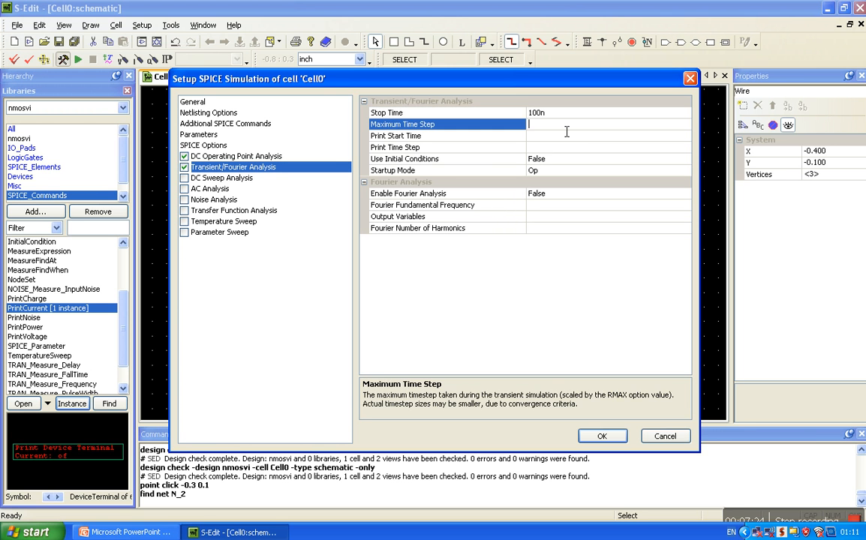
type("10n")
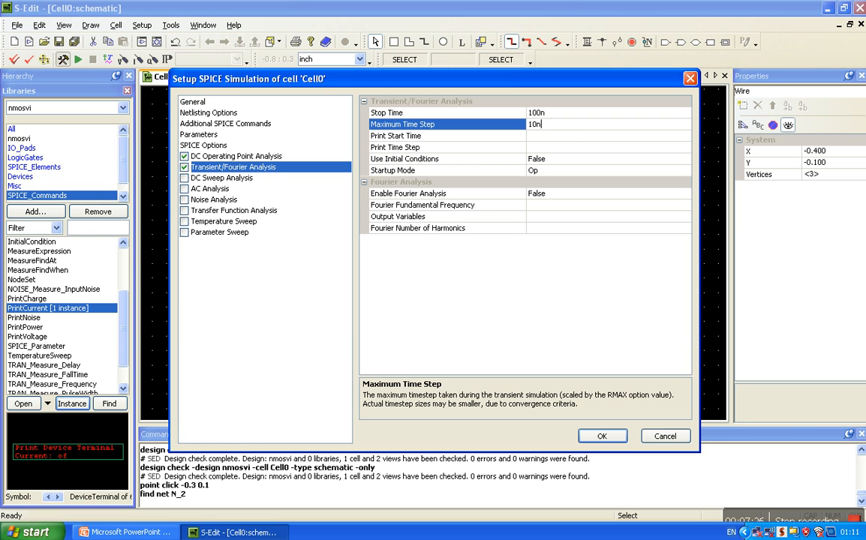
mouse_move(537, 222)
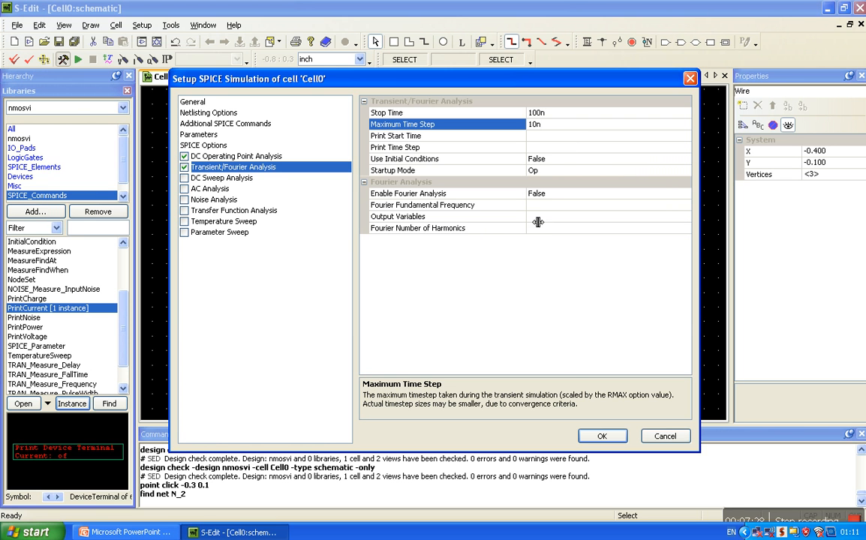
left_click(222, 177)
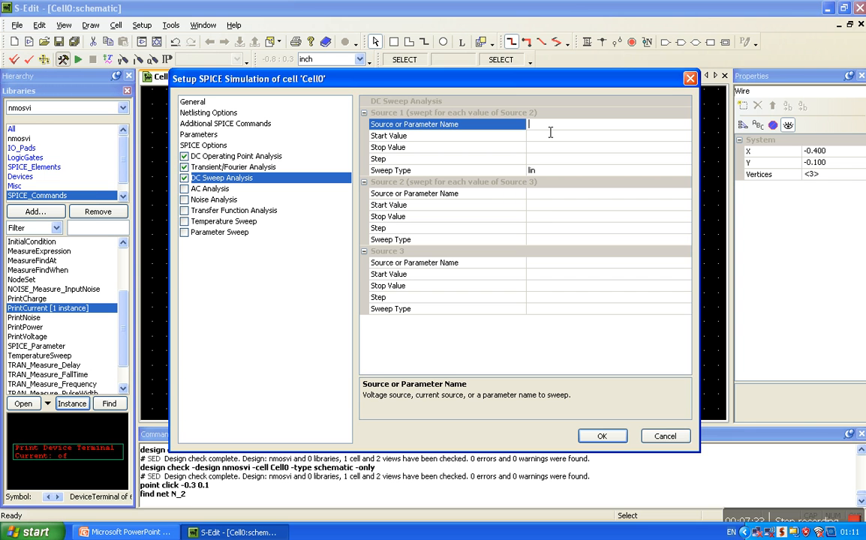
Set DC sweep Source 1 to VDS from 0 to 4v in 0.4v steps
type("VDS")
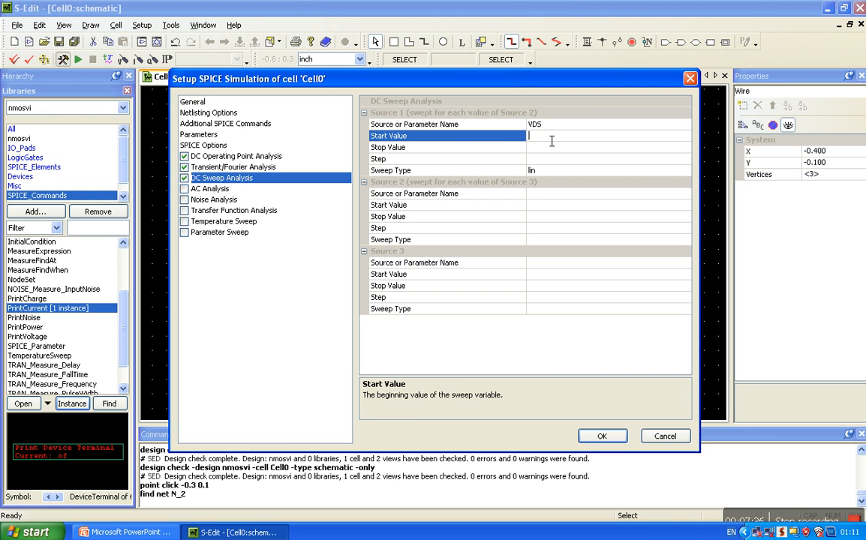
type("0")
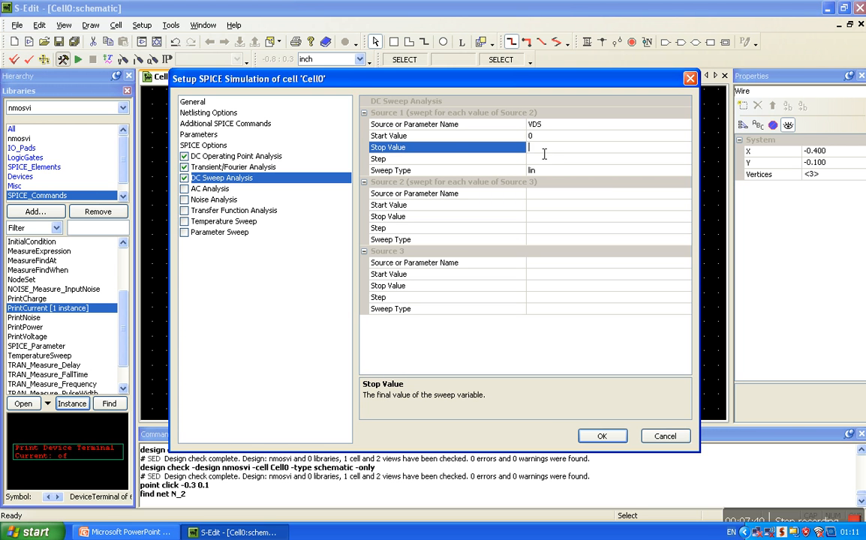
type("4v")
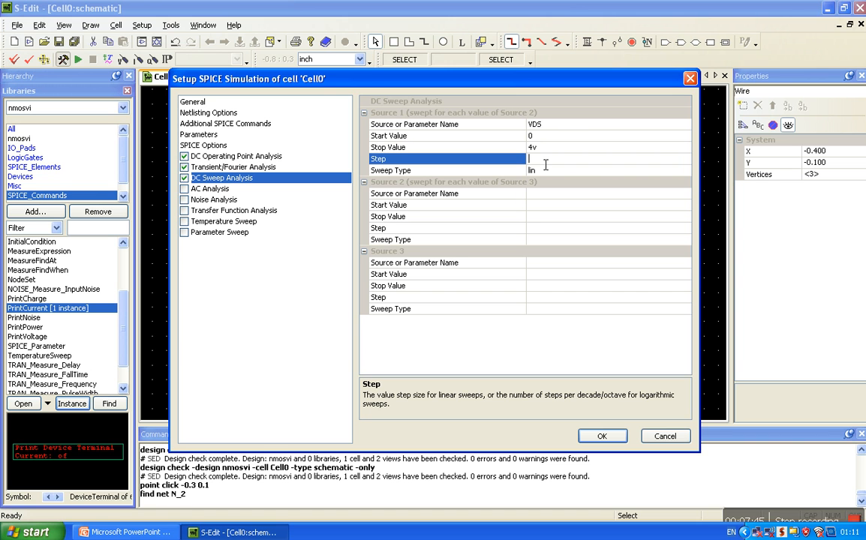
type("0.4")
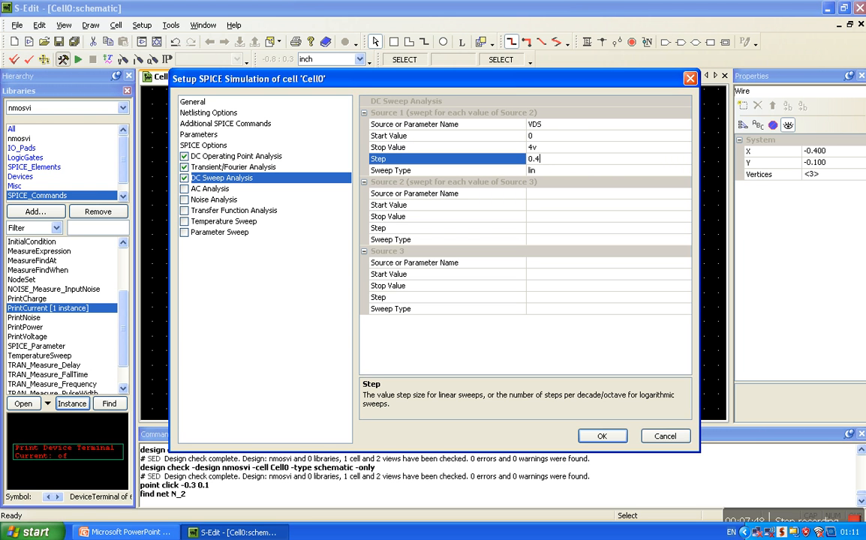
type("v")
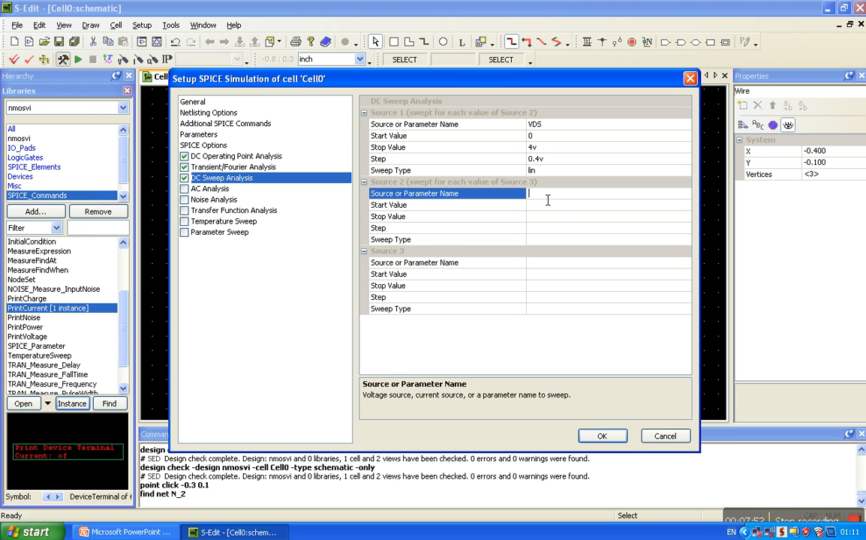
Set nested Source 2 to VGS from 0 to 3v in 0.3v steps
type("VGS")
left_click(607, 204)
type("0")
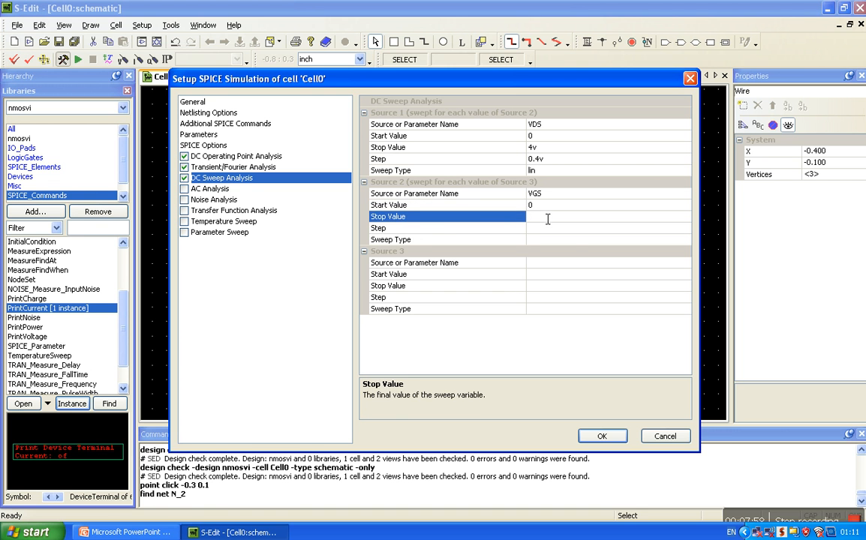
type("3v")
left_click(607, 228)
type("0.3v")
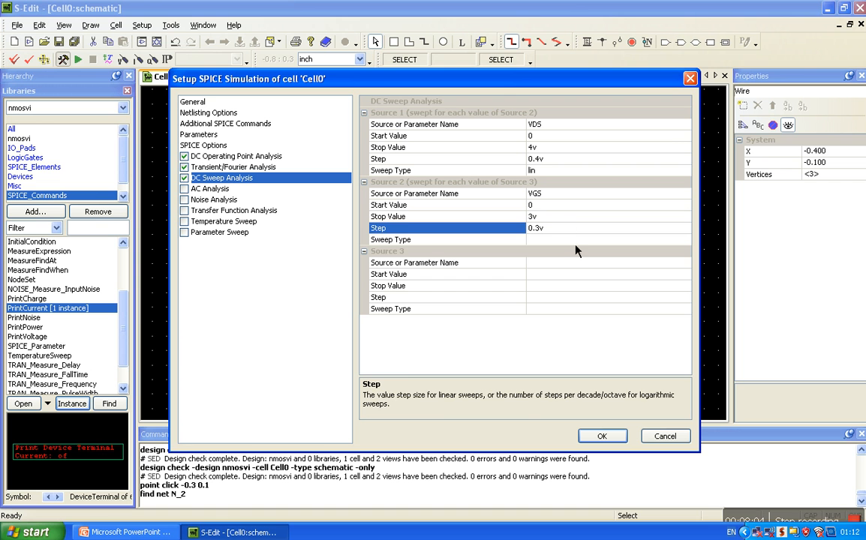
left_click(447, 240)
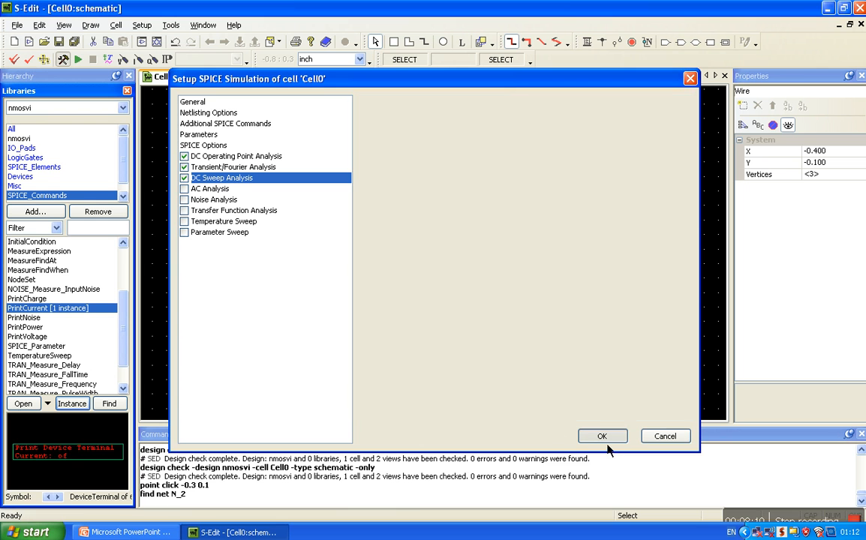
Apply the SPICE setup to Cell0 and launch the simulation, bringing up T-Spice
left_click(601, 435)
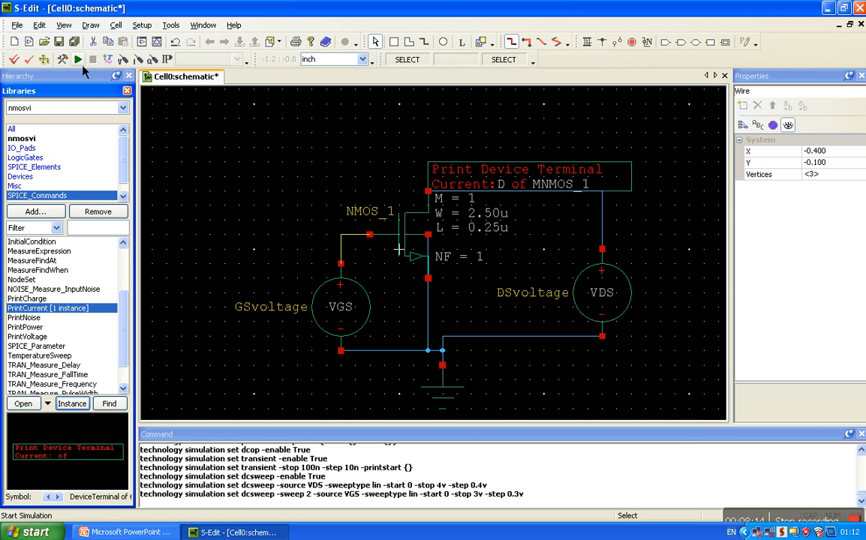
mouse_move(78, 60)
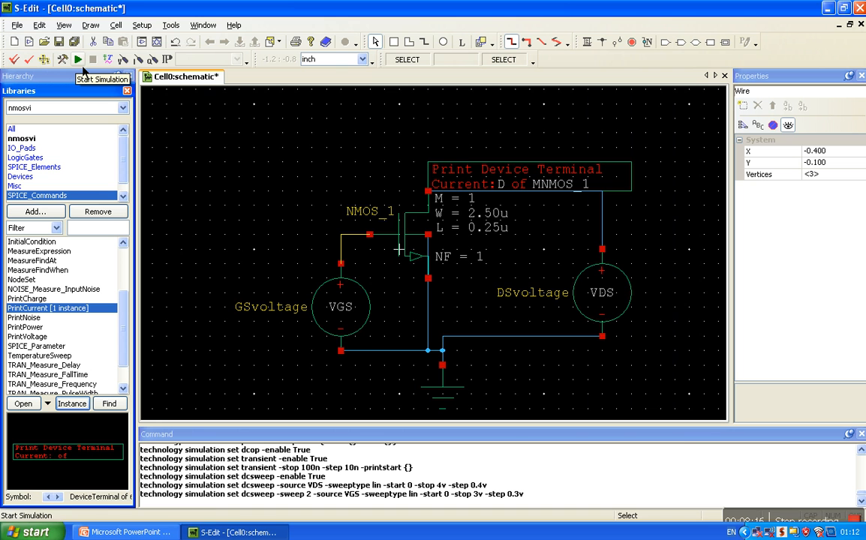
left_click(78, 60)
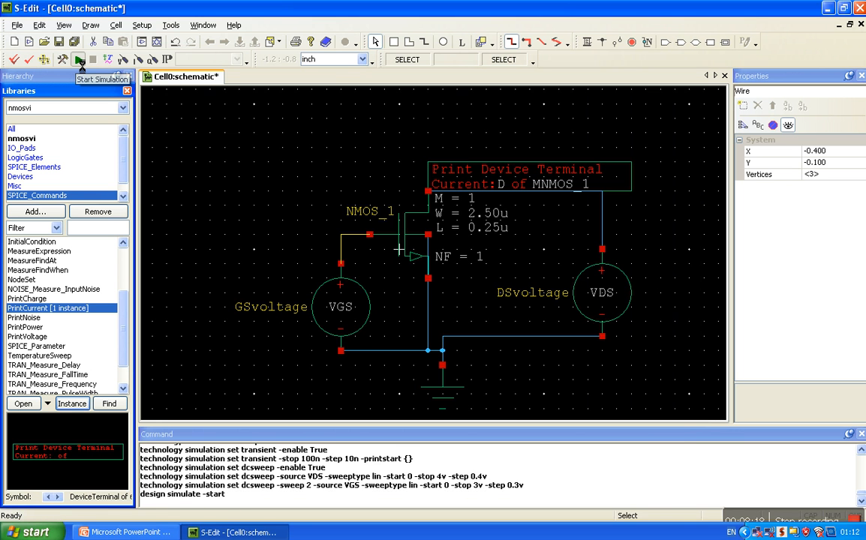
left_click(80, 66)
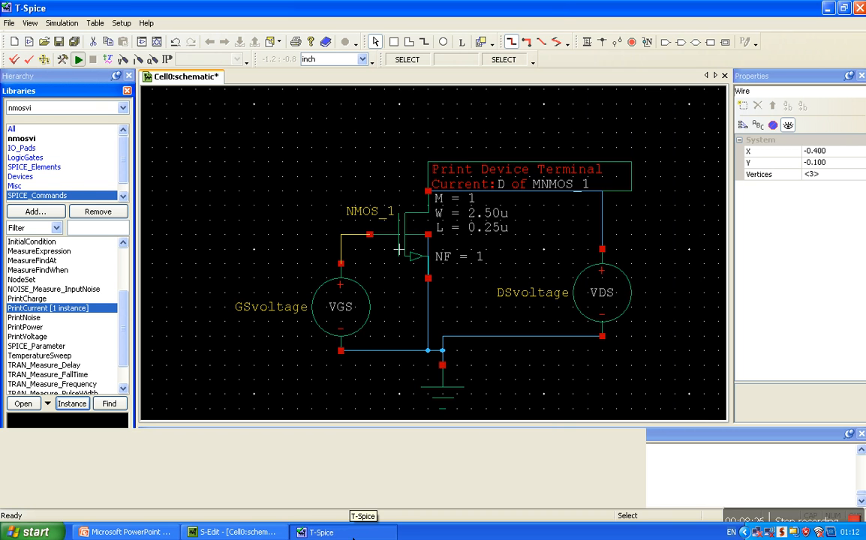
Bring T-Spice forward and run the queued Cell0.sp simulation job
left_click(234, 531)
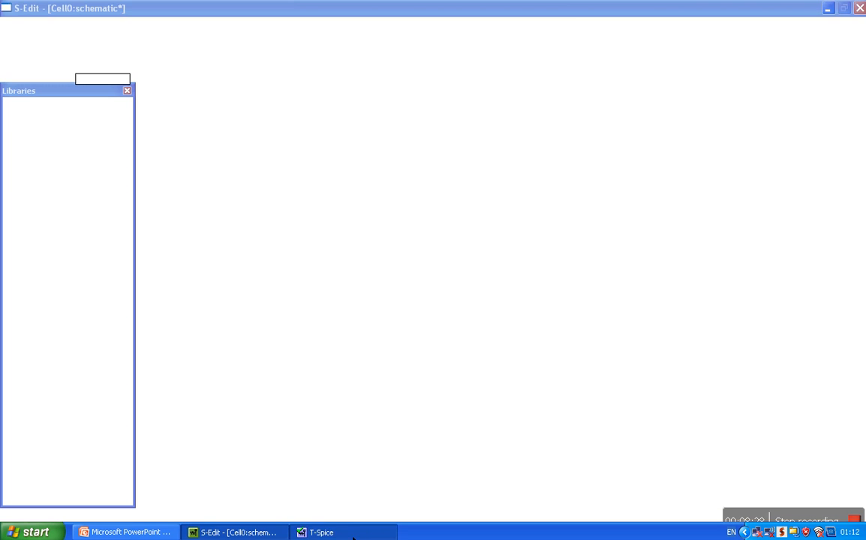
left_click(321, 531)
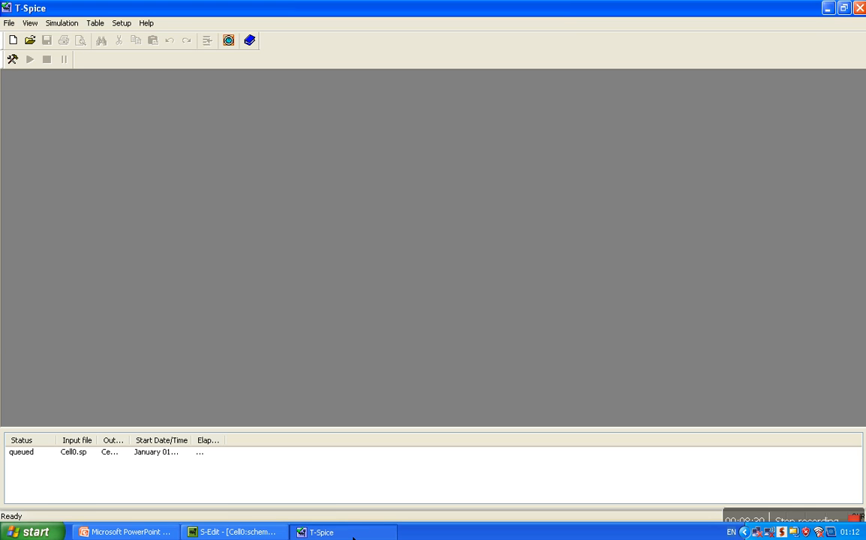
left_click(30, 60)
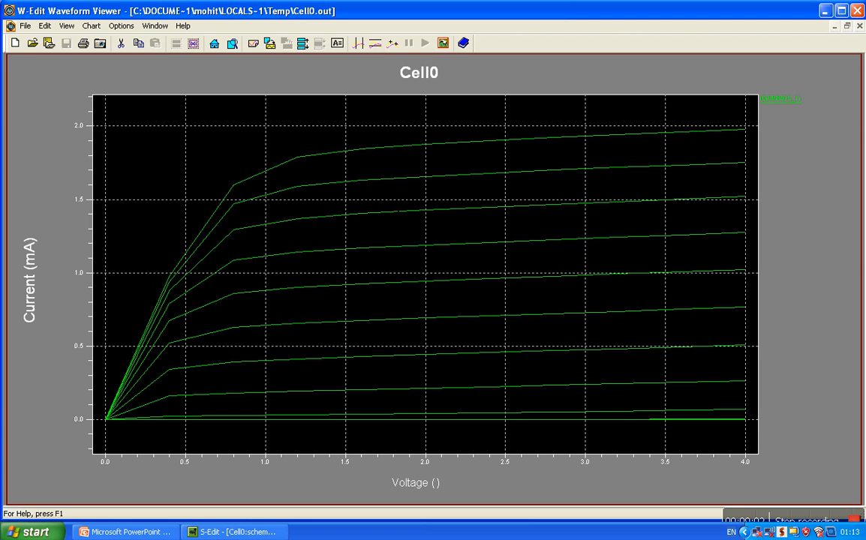
mouse_move(120, 471)
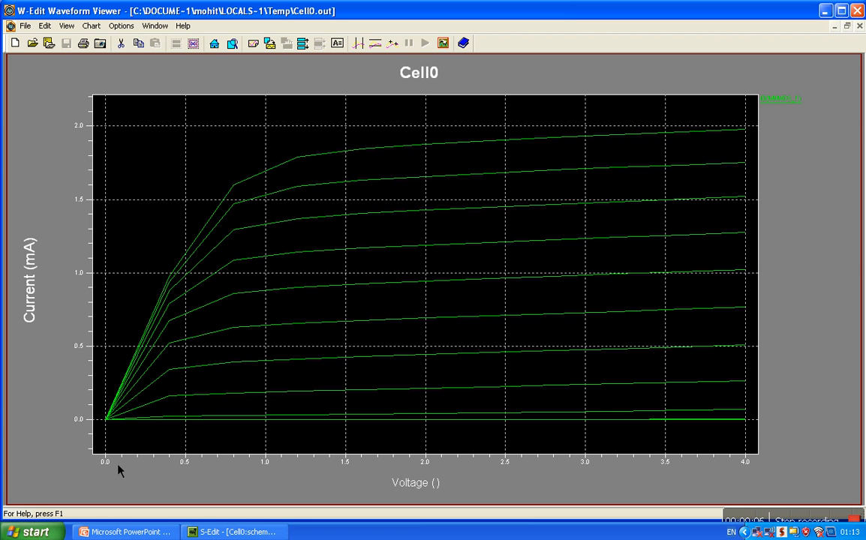
mouse_move(693, 457)
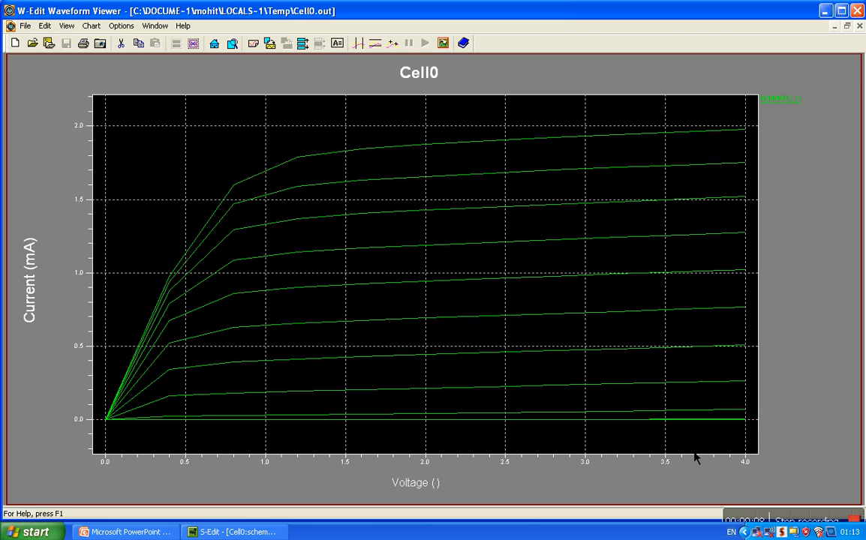
mouse_move(543, 464)
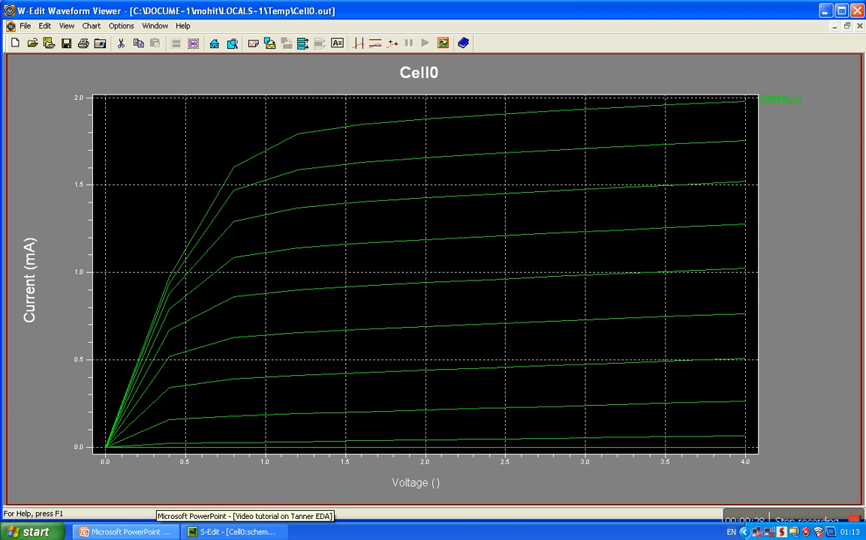
Return to the Tanner EDA PowerPoint and show the Custom Slide Show list
left_click(126, 531)
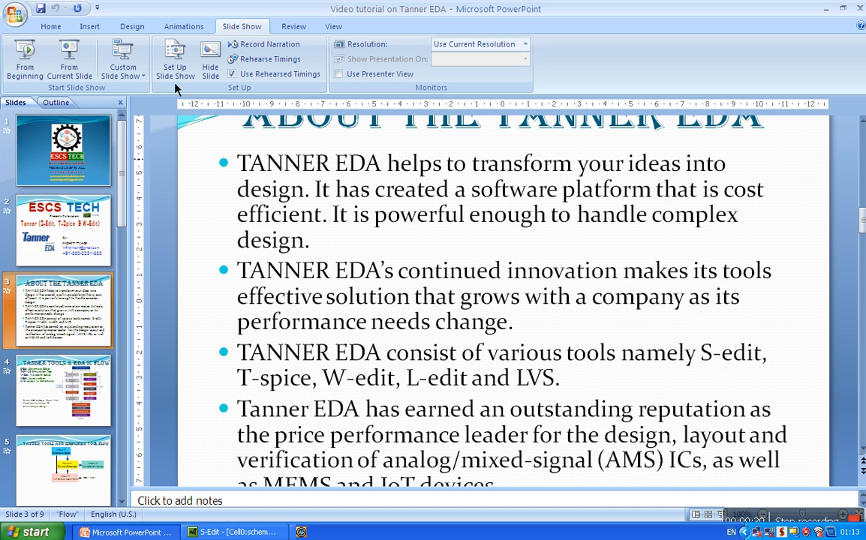
left_click(123, 60)
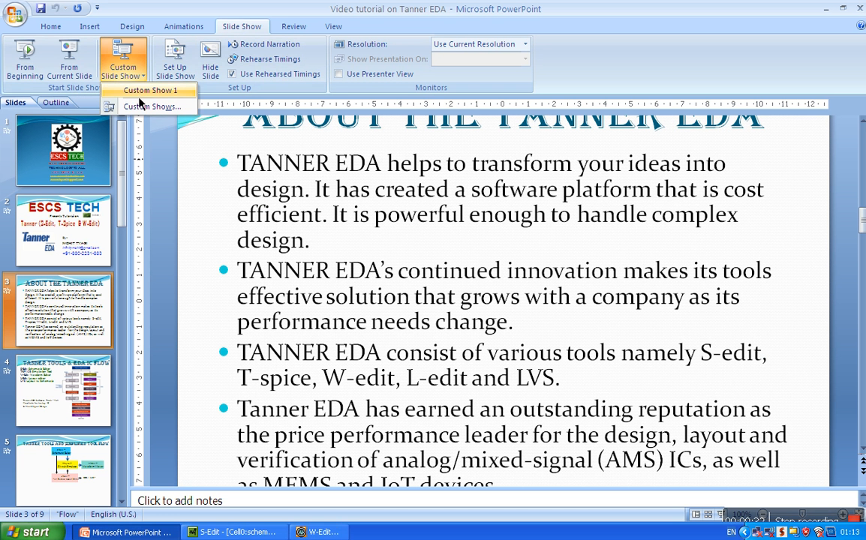